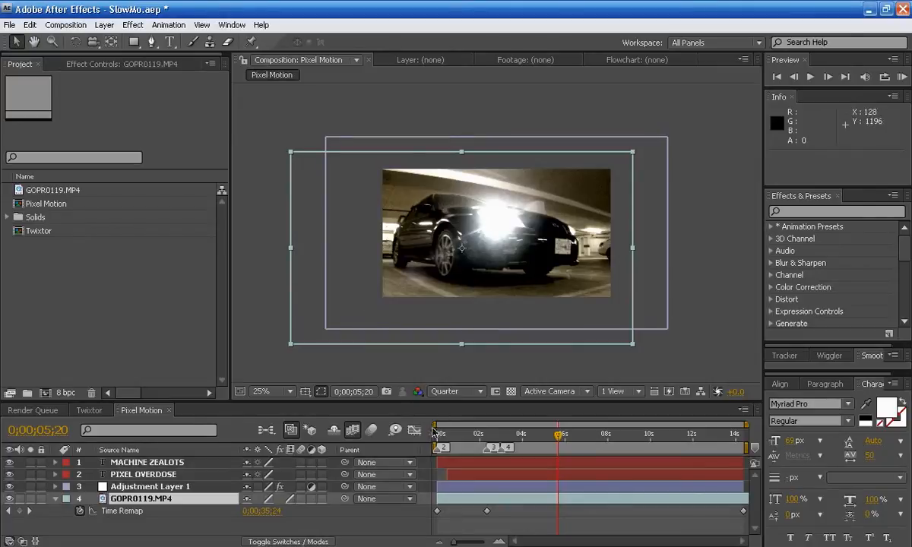
mouse_move(553, 225)
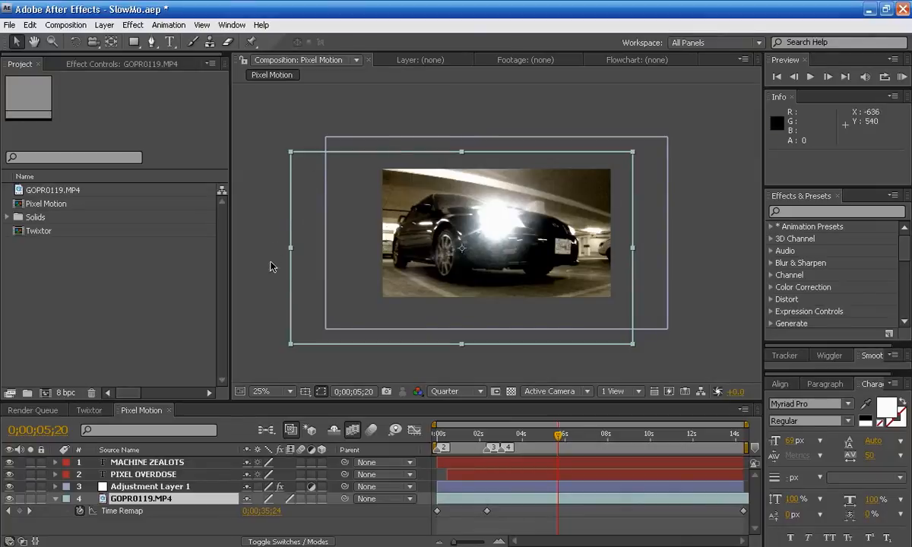
mouse_move(261, 295)
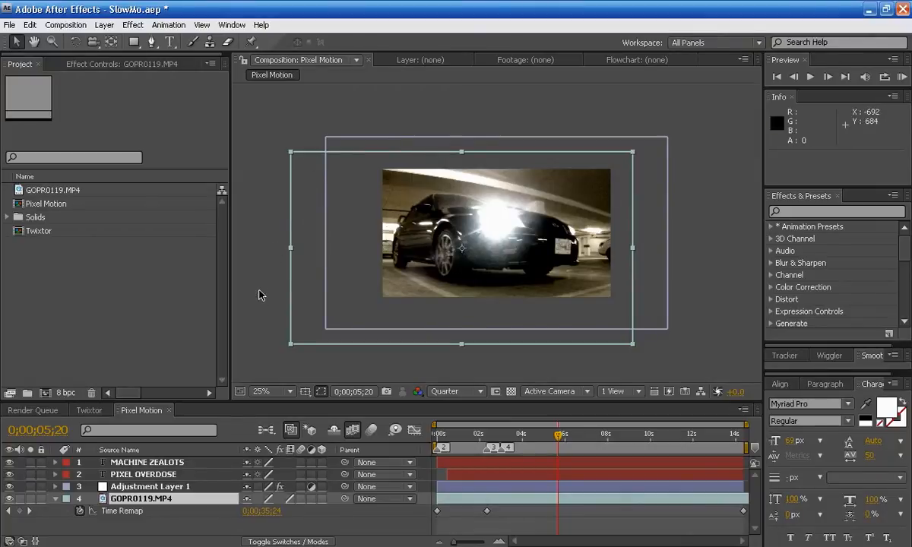
mouse_move(170, 274)
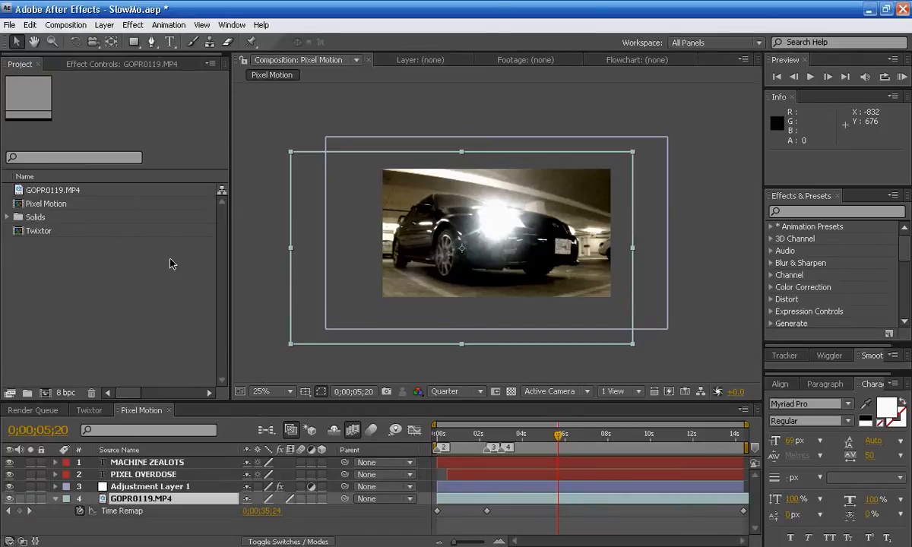
mouse_move(176, 268)
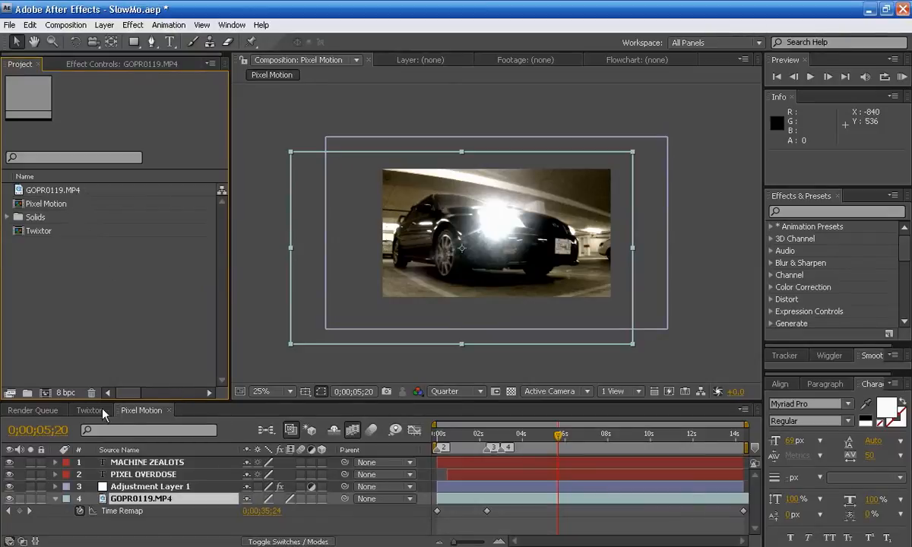
mouse_move(94, 189)
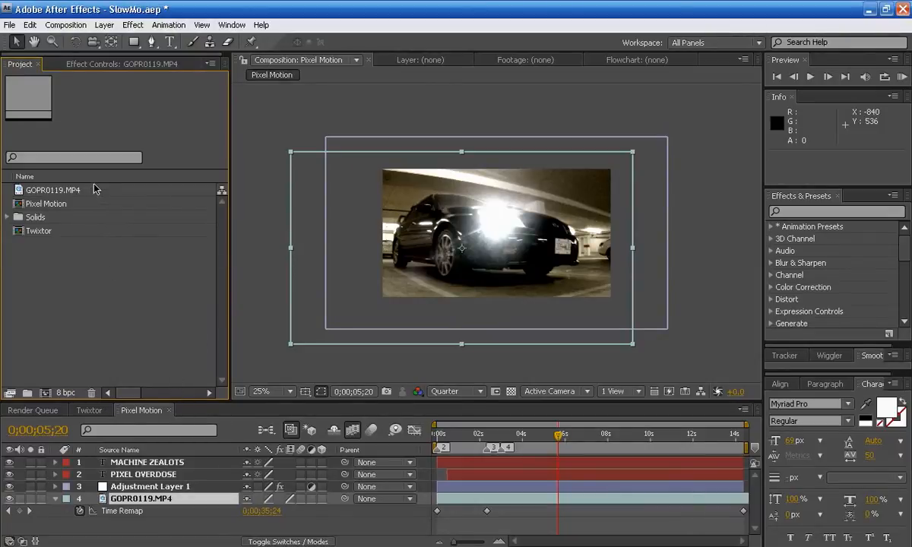
- Cancel the import dialog and create a SlowMo composition from the selected GOPR0119.MP4 clip
left_click(58, 189)
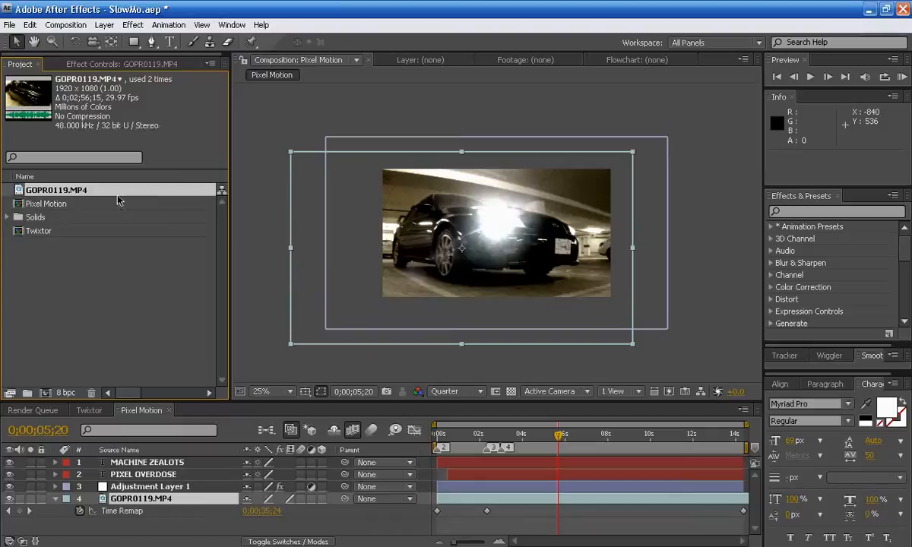
mouse_move(365, 271)
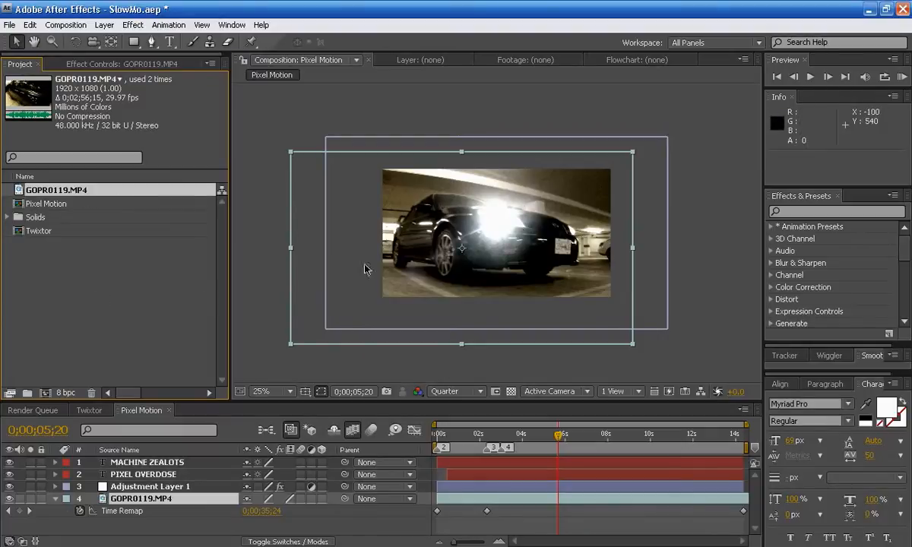
left_click(9, 24)
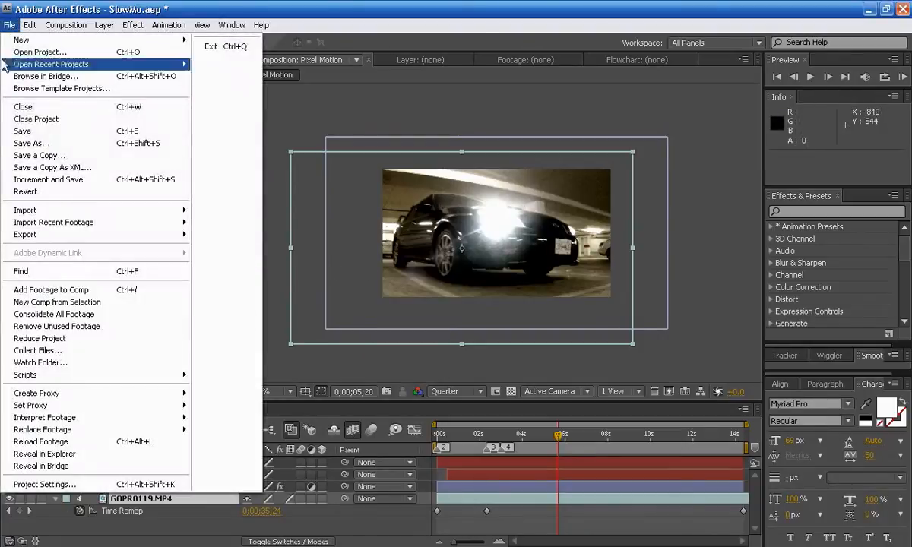
mouse_move(25, 210)
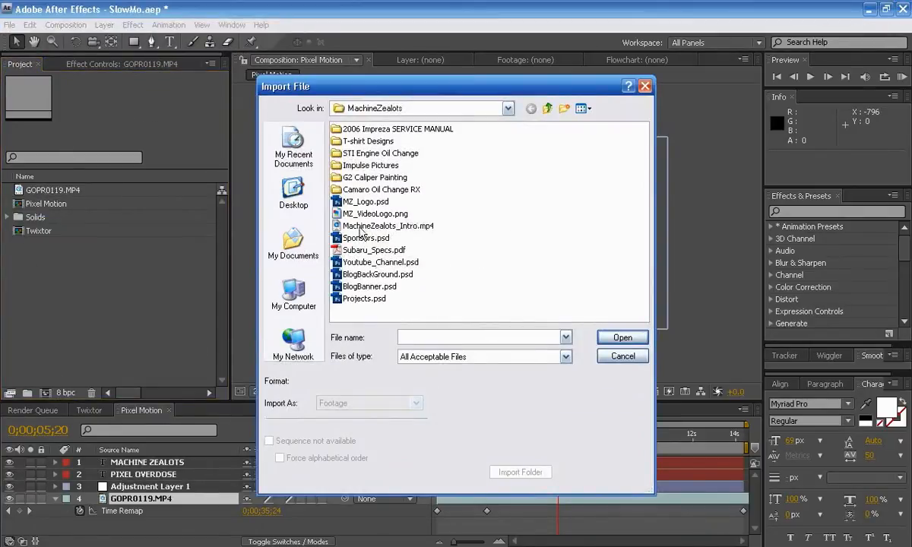
left_click(623, 356)
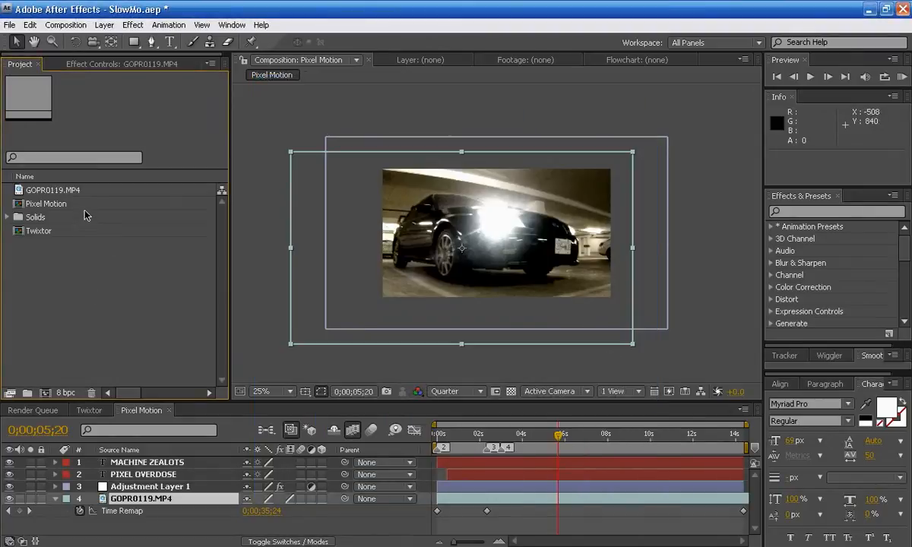
left_click(53, 190)
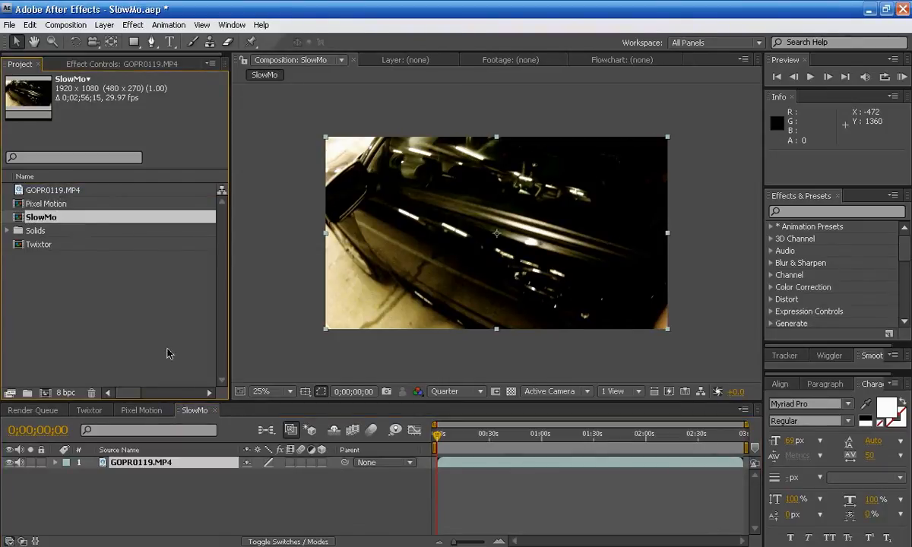
left_click(194, 411)
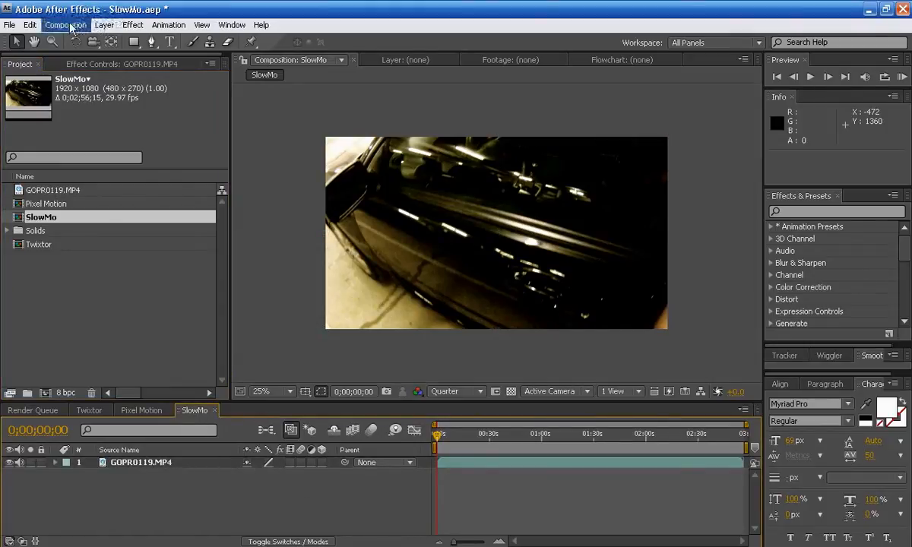
- In Composition Settings, set 1280×720 HDV/HDTV 720 29.97 with Lock Aspect Ratio ticked
left_click(66, 24)
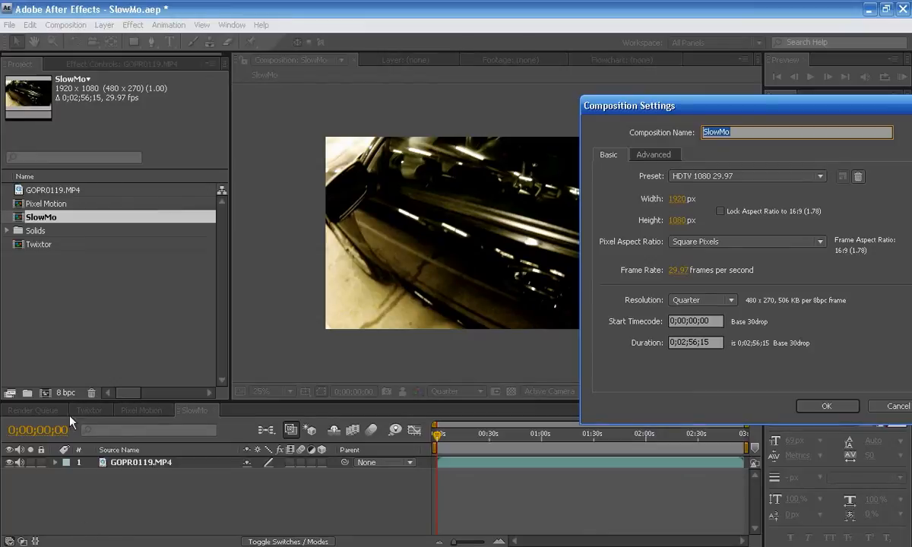
mouse_move(730, 105)
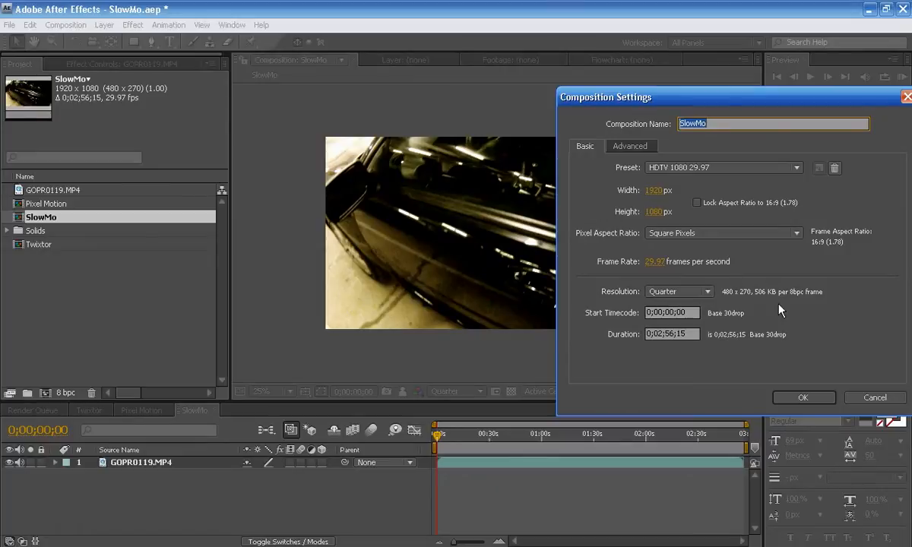
mouse_move(884, 401)
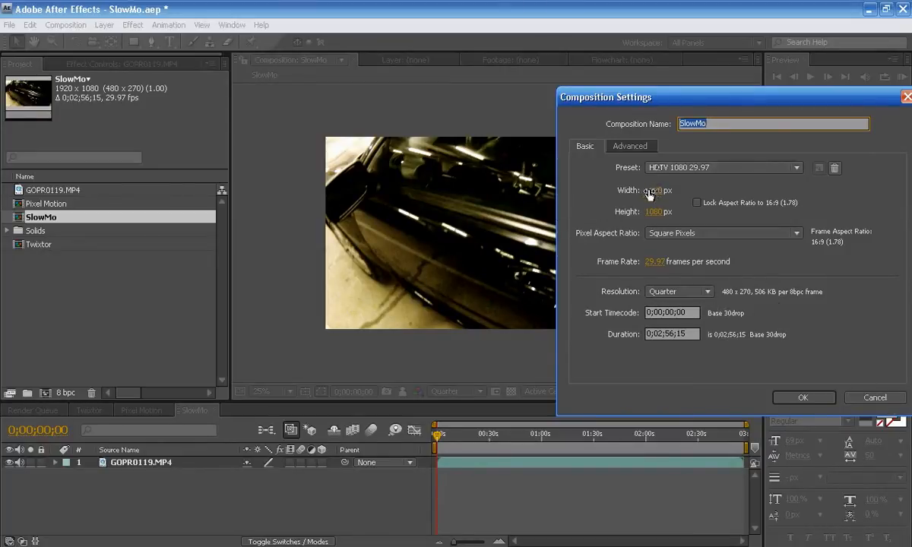
left_click(662, 190)
type("1280")
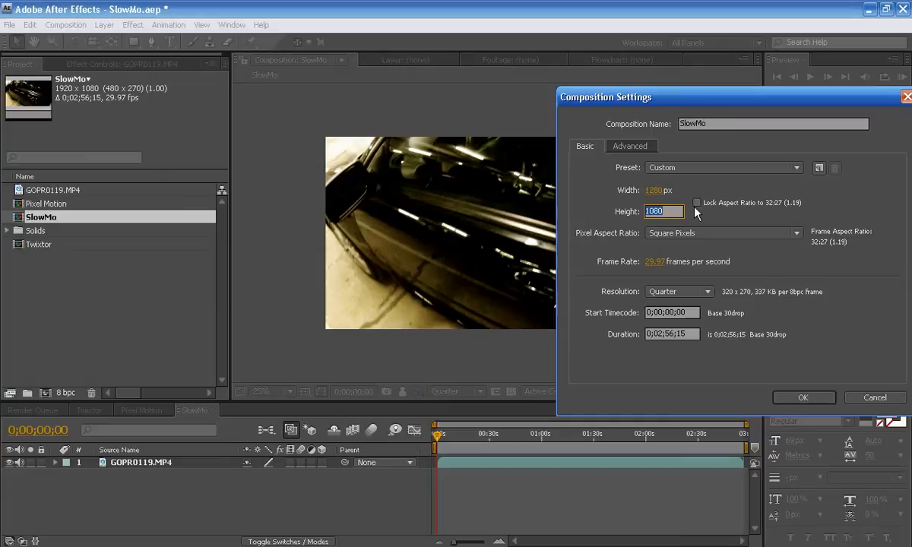
left_click(721, 167)
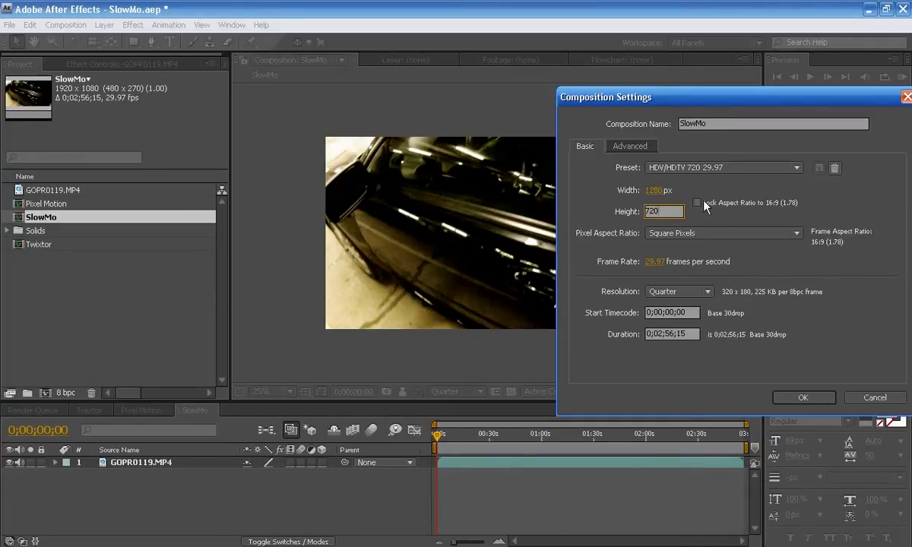
left_click(696, 202)
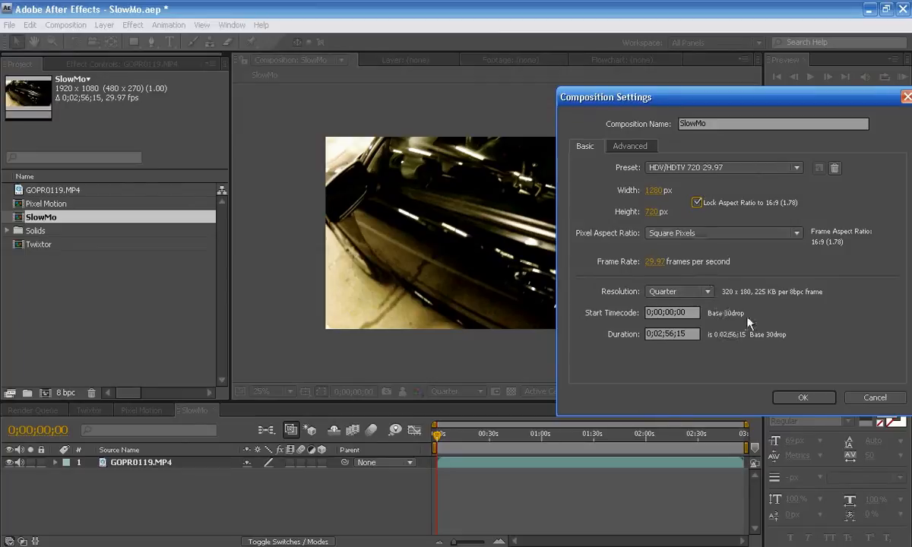
mouse_move(793, 378)
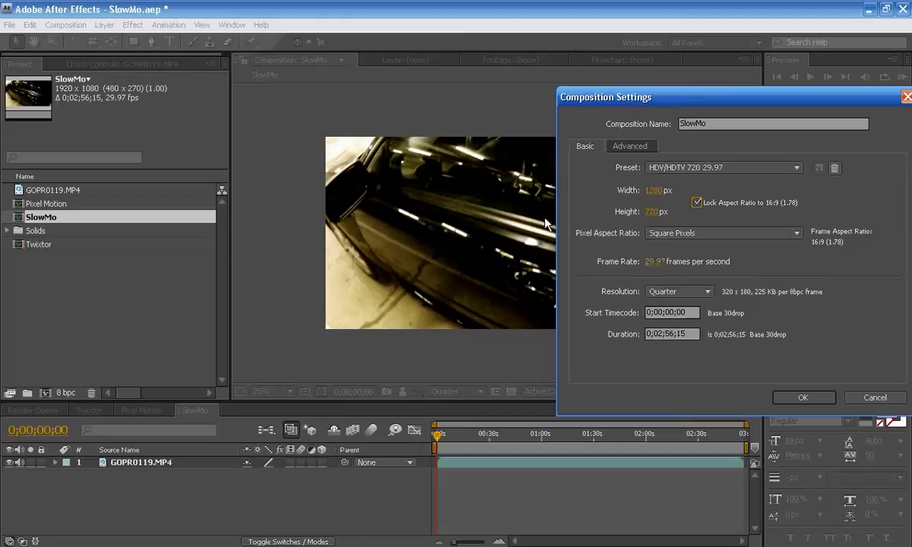
mouse_move(658, 264)
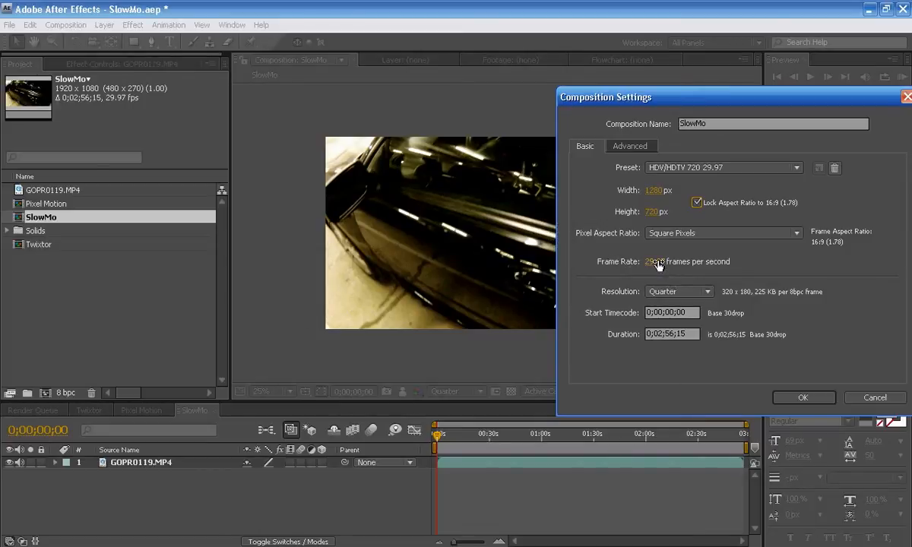
mouse_move(726, 277)
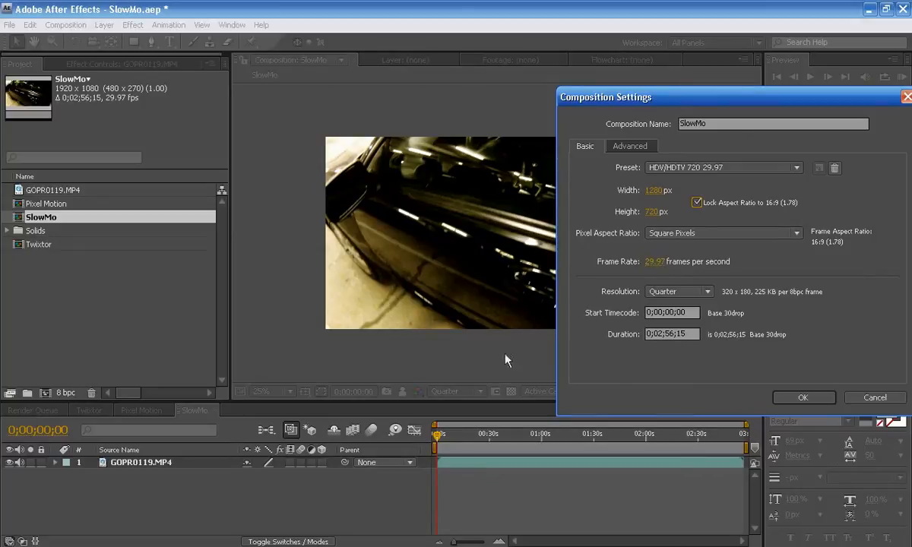
mouse_move(455, 267)
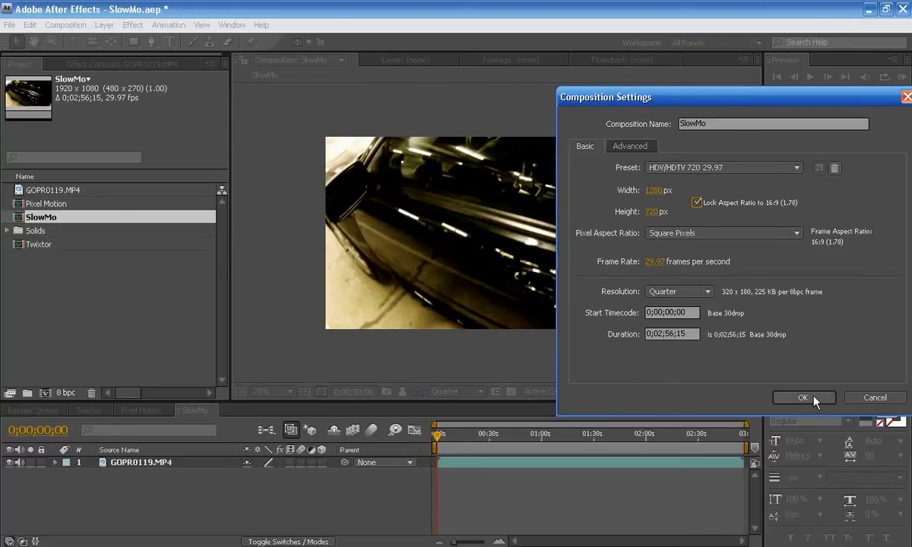
- Confirm the 1280×720 settings and scrub to the car frame at about 0;00;35;18
left_click(802, 398)
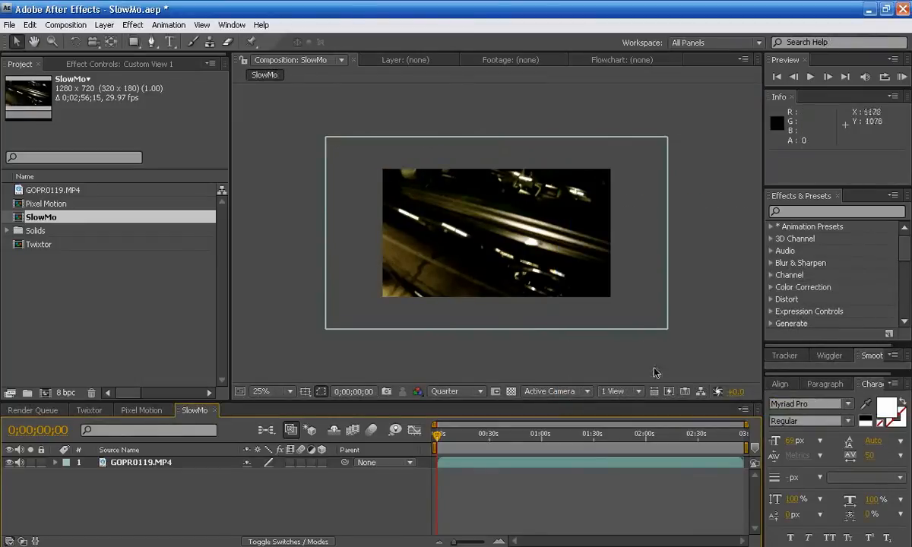
left_click(262, 392)
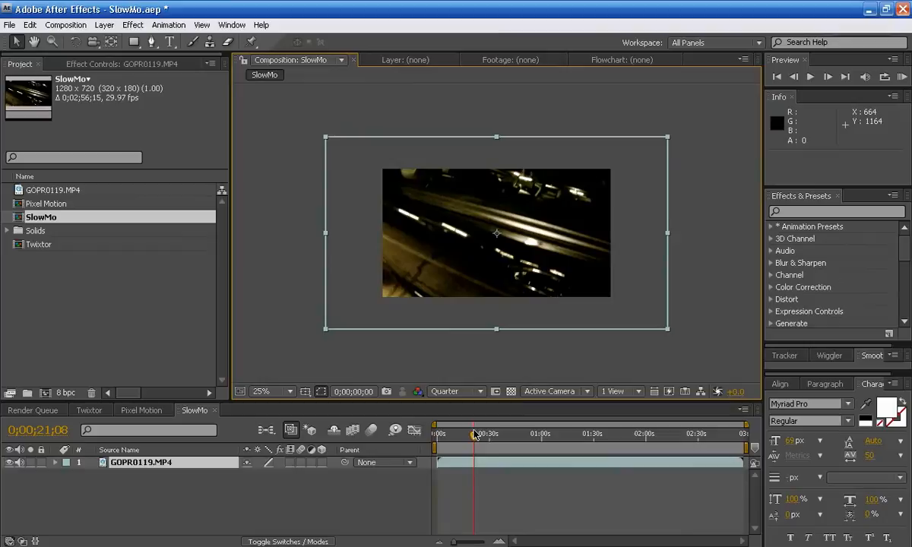
left_click(507, 435)
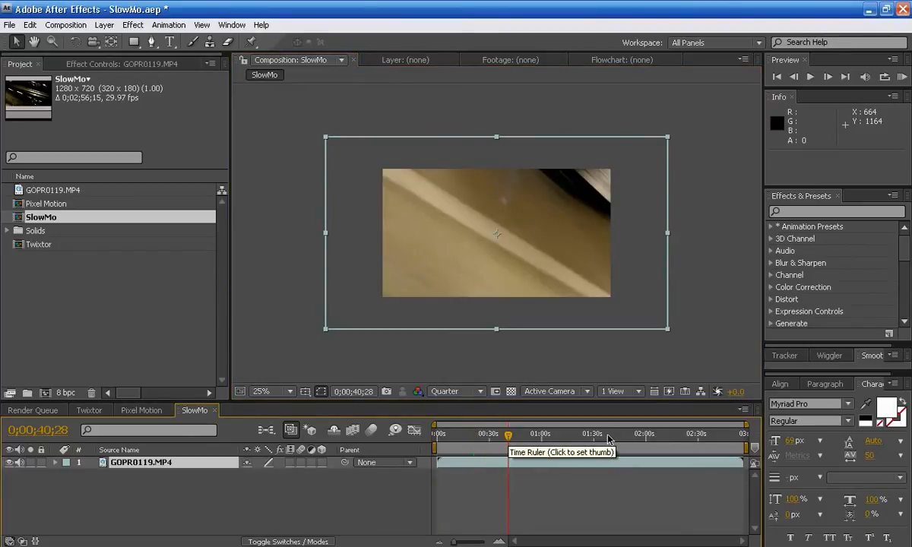
left_click(501, 435)
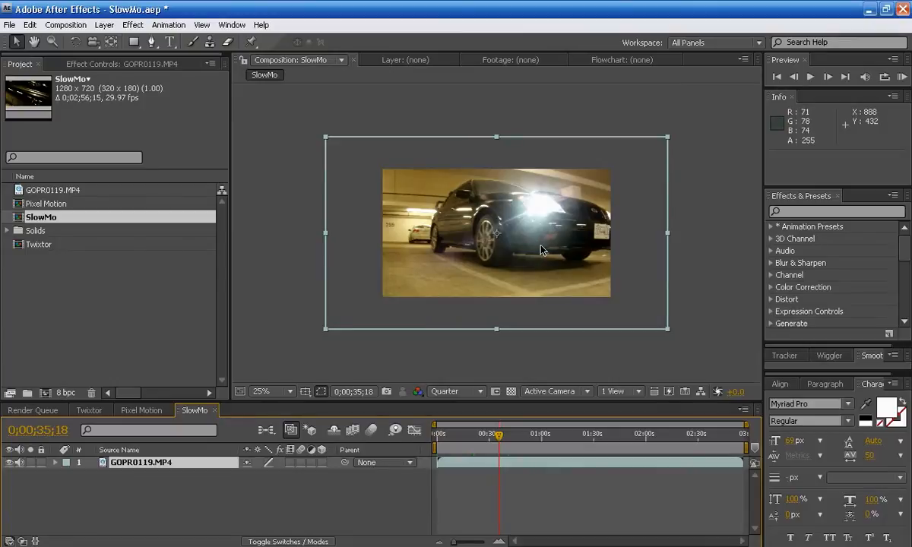
mouse_move(553, 253)
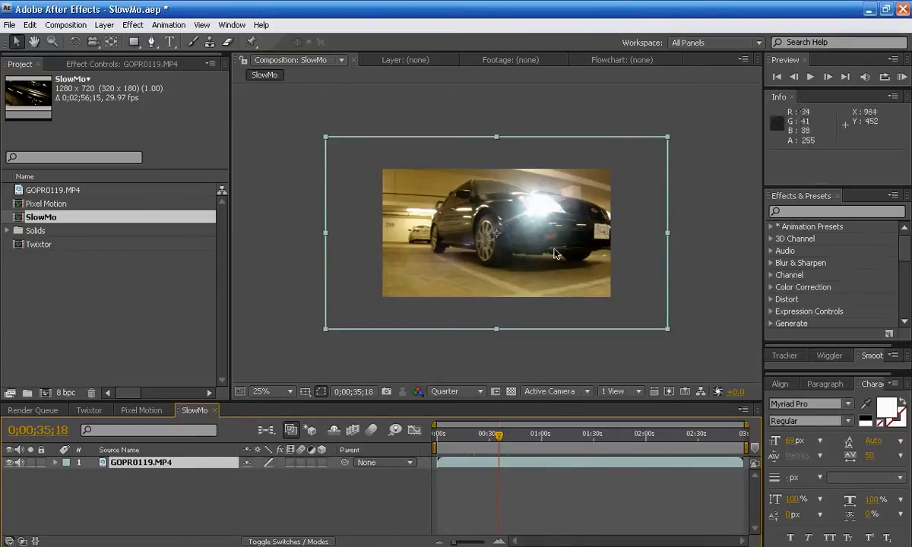
mouse_move(452, 285)
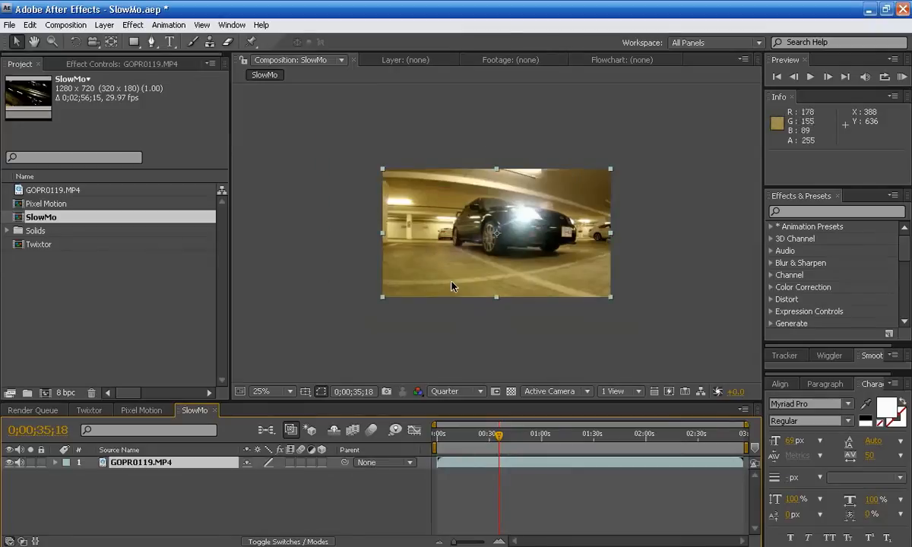
left_click(271, 391)
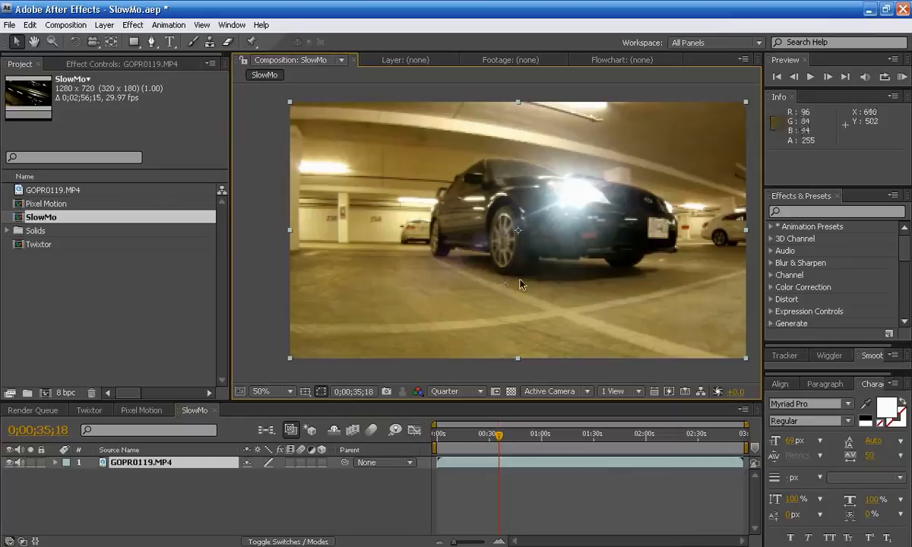
mouse_move(499, 434)
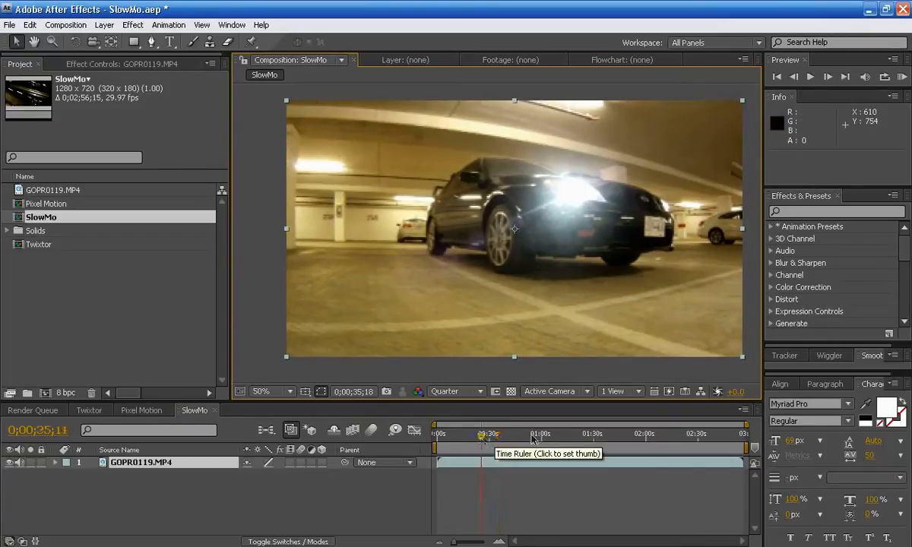
left_click(593, 435)
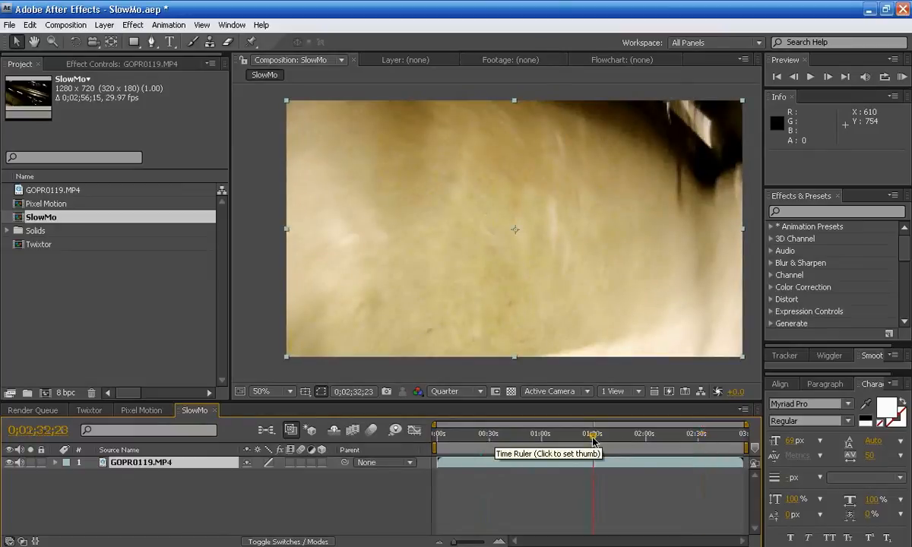
left_click(638, 433)
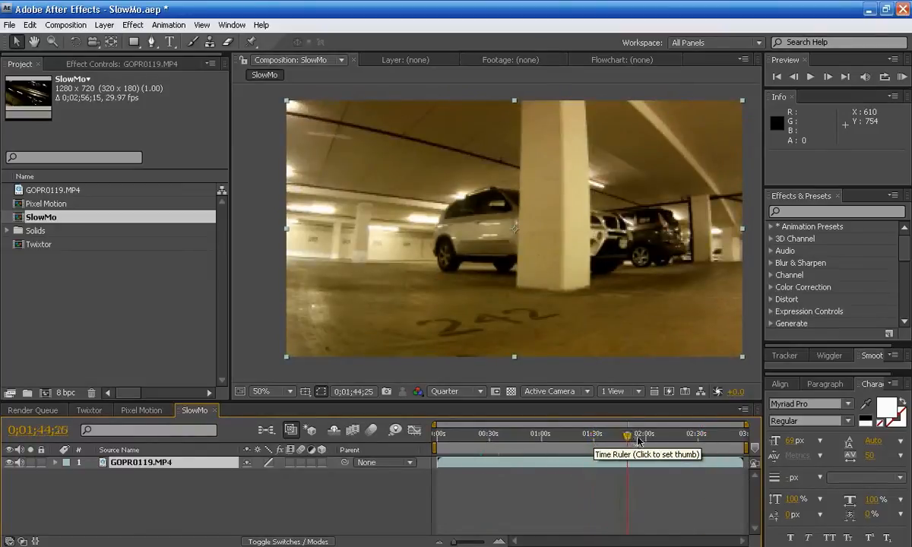
left_click(638, 435)
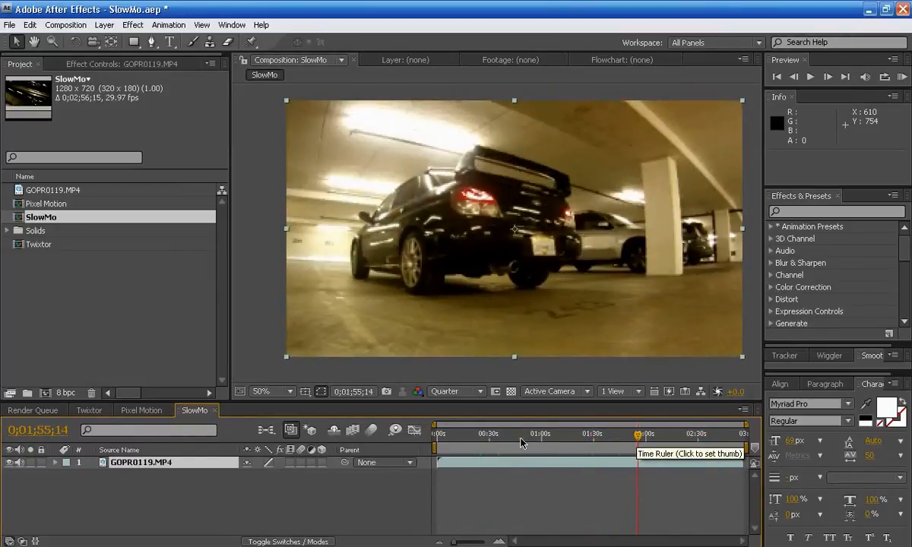
left_click(468, 434)
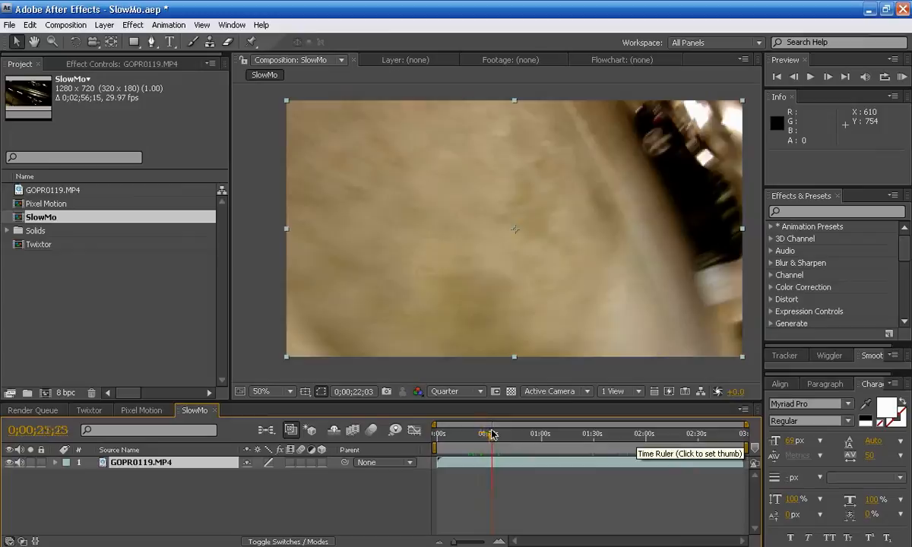
left_click(490, 433)
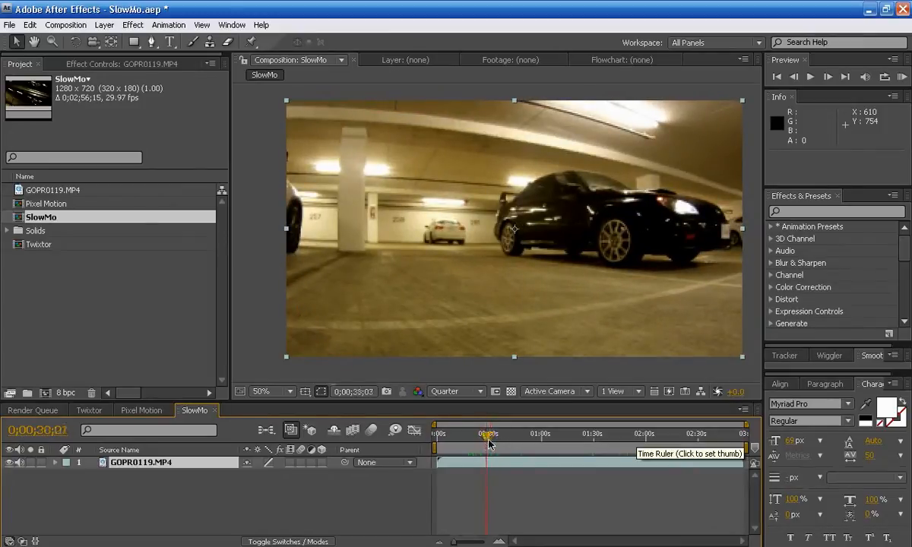
left_click(493, 435)
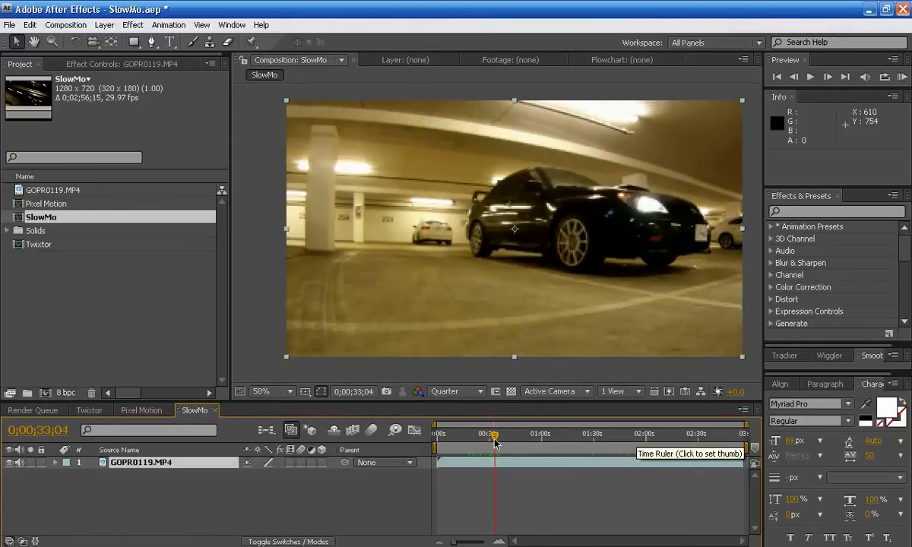
left_click(491, 434)
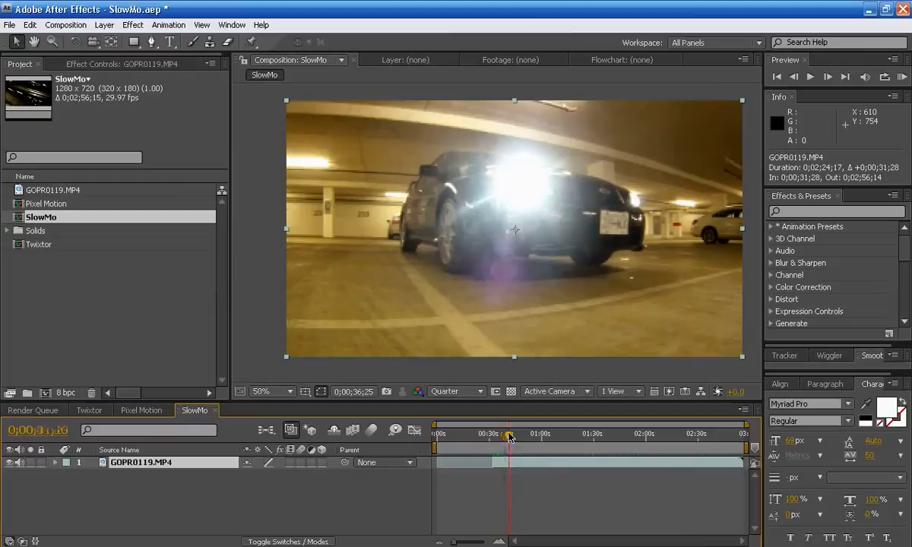
- Trim the GOPR0119.MP4 layer to roughly twelve seconds around the car pass
left_click_drag(504, 435, 516, 435)
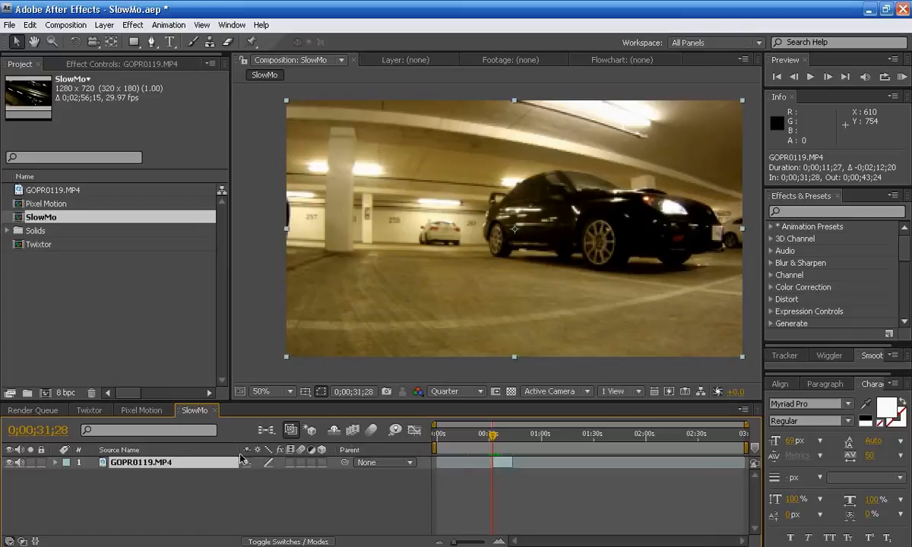
mouse_move(520, 448)
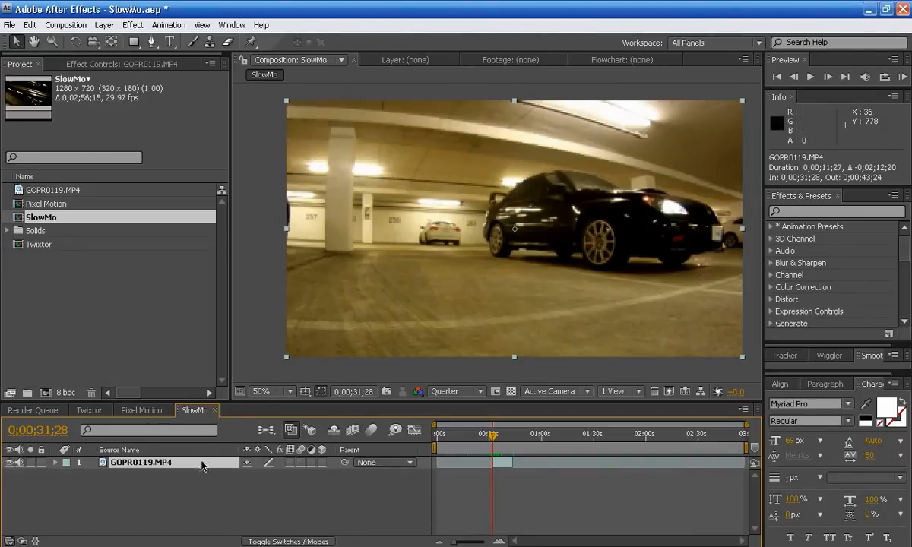
mouse_move(216, 471)
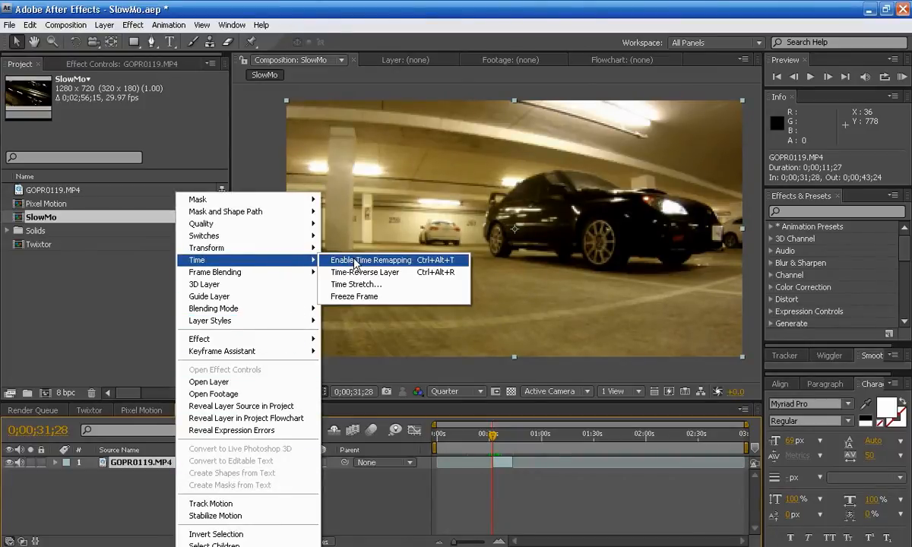
- Enable time remapping on the trimmed GoPro layer
left_click(371, 259)
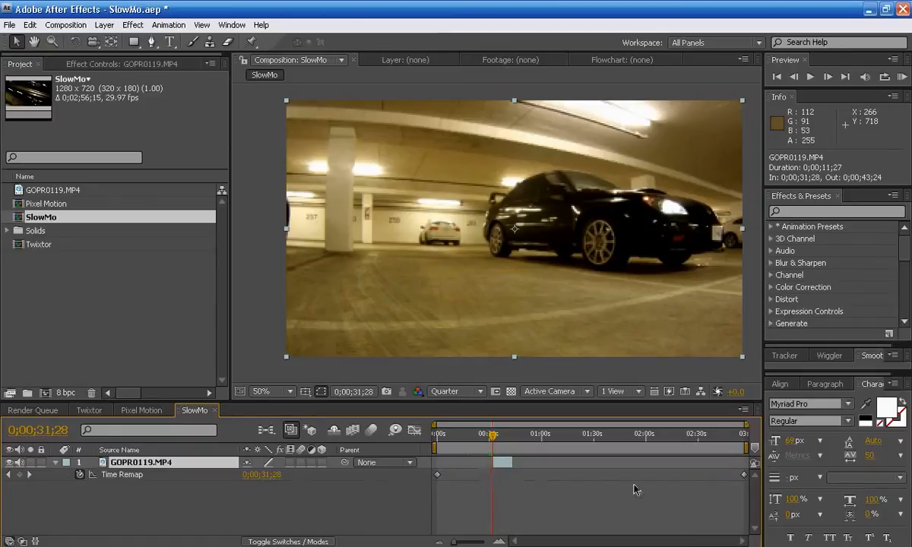
mouse_move(438, 480)
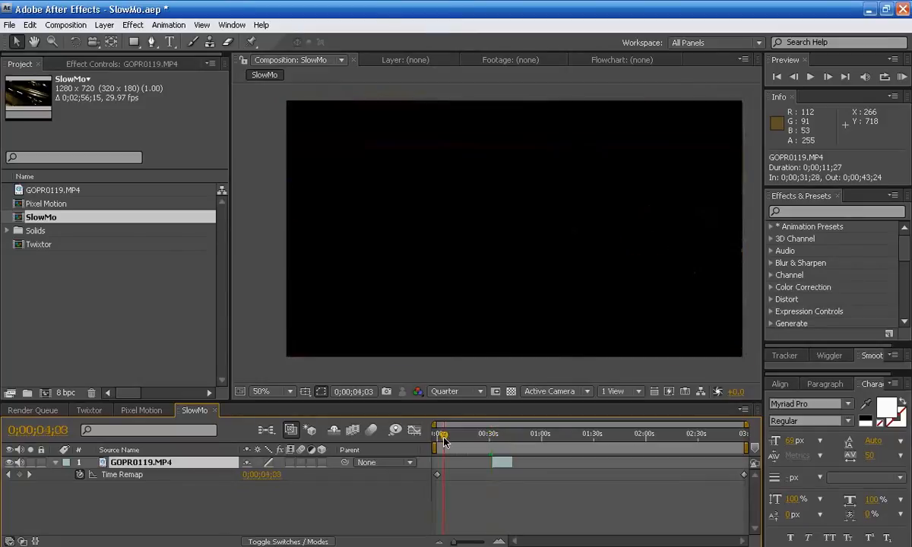
- Move the trimmed layer so its in point sits at 0;00;00;00
left_click_drag(444, 435, 437, 434)
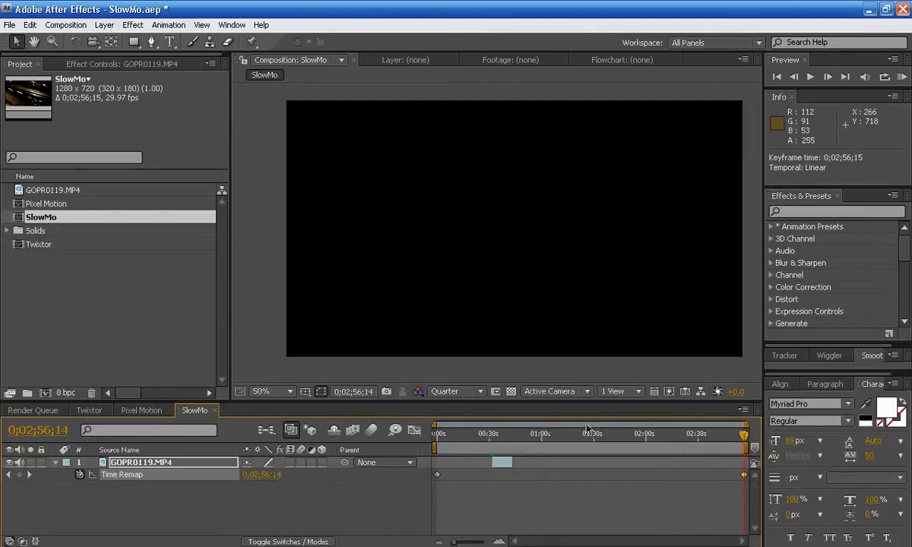
mouse_move(737, 438)
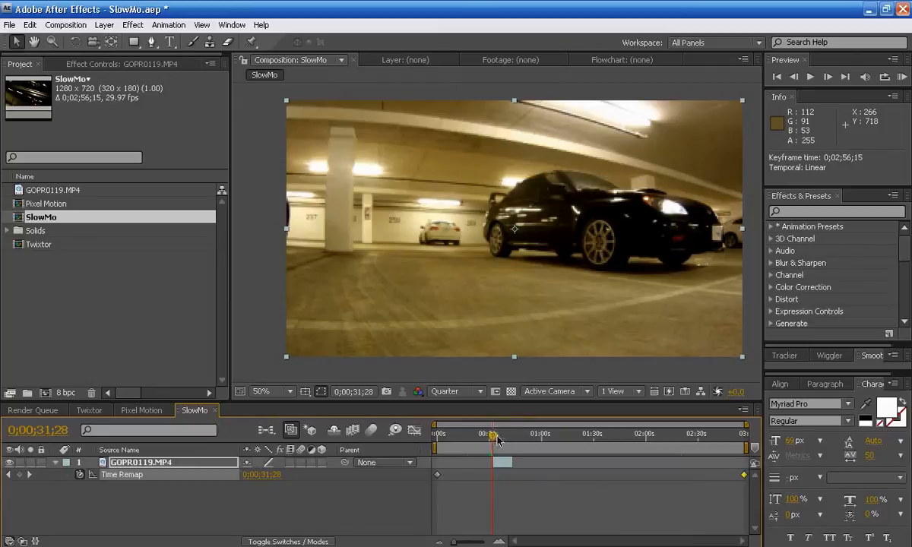
mouse_move(497, 443)
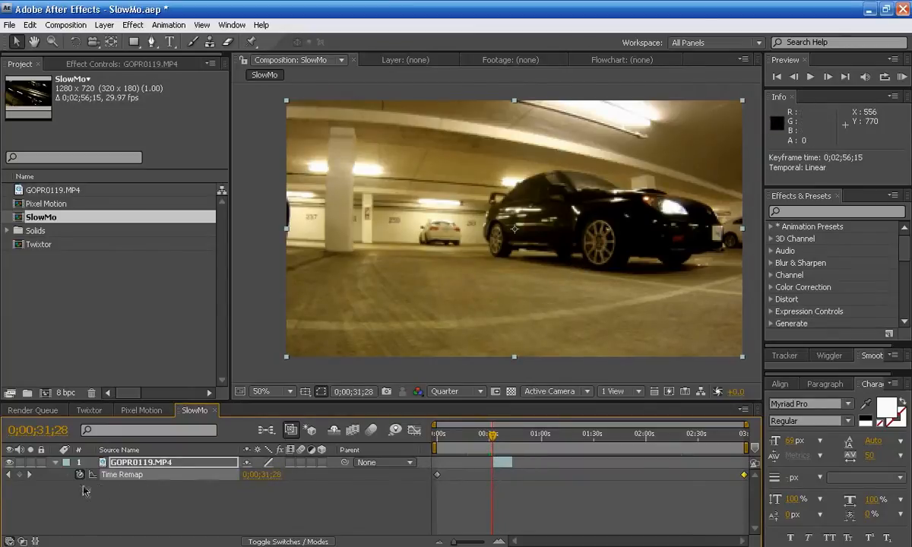
mouse_move(79, 474)
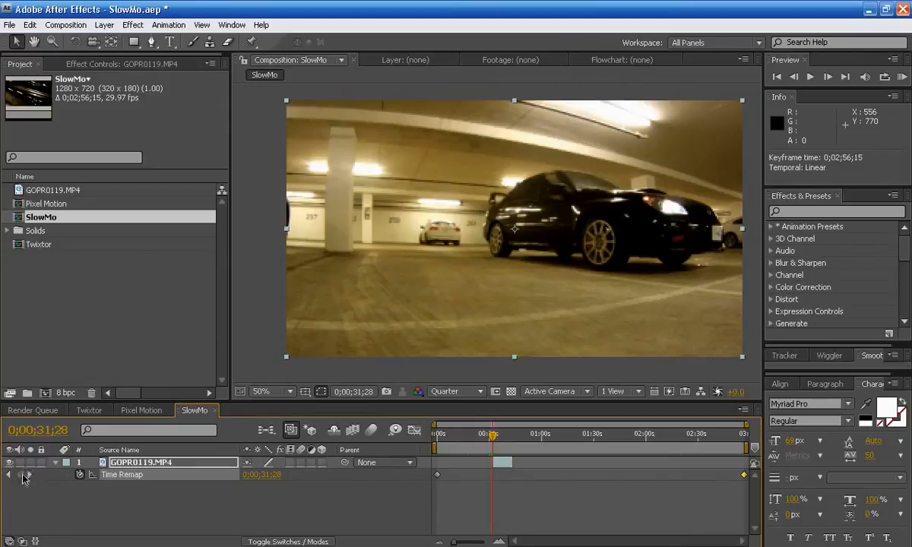
mouse_move(25, 474)
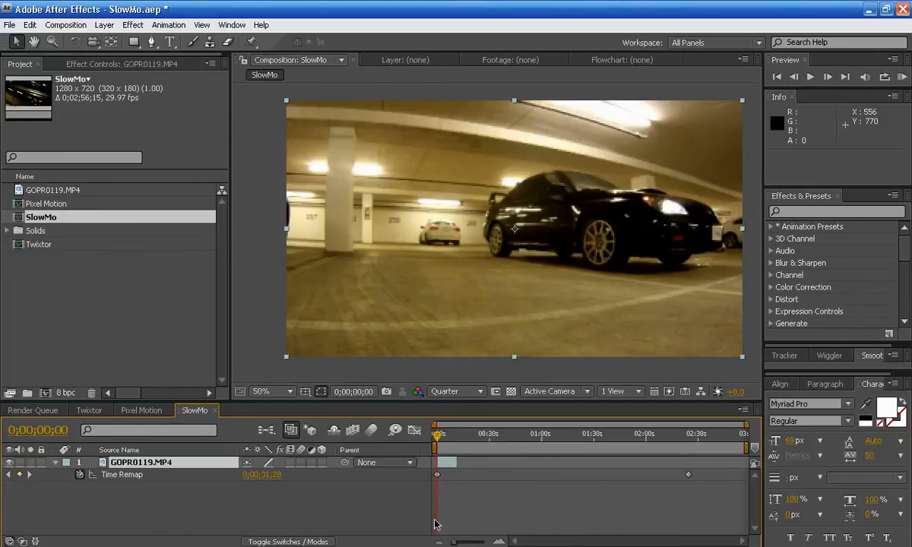
mouse_move(437, 494)
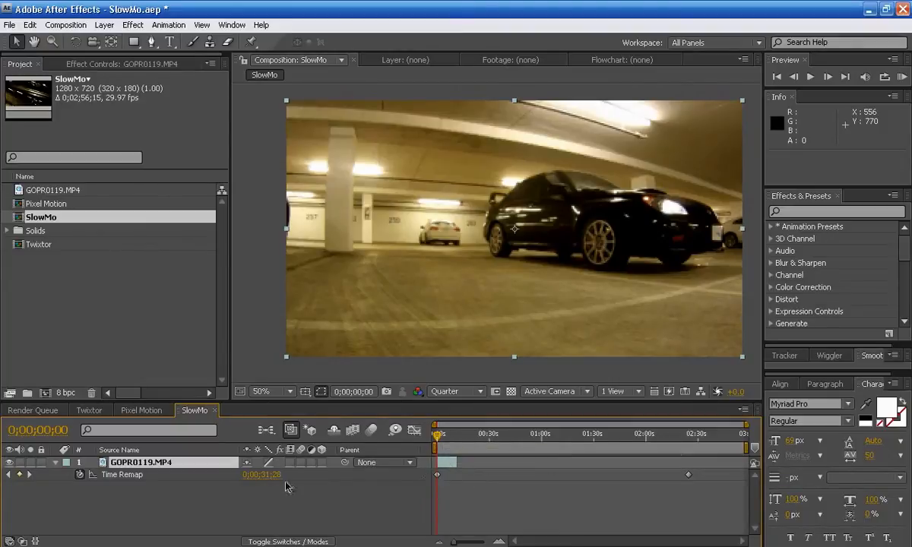
- Zoom into the timeline start to place a Time Remap keyframe at 0;00;11;26
left_click(438, 474)
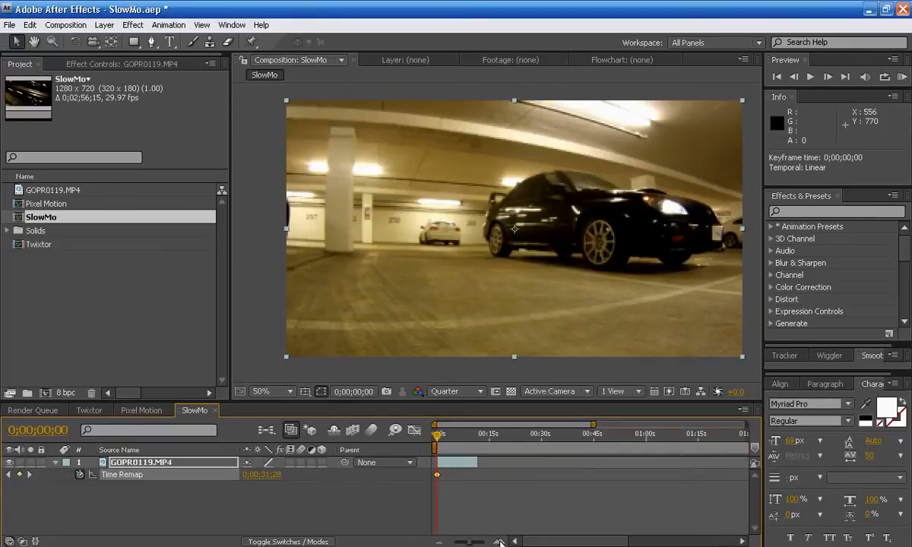
mouse_move(489, 501)
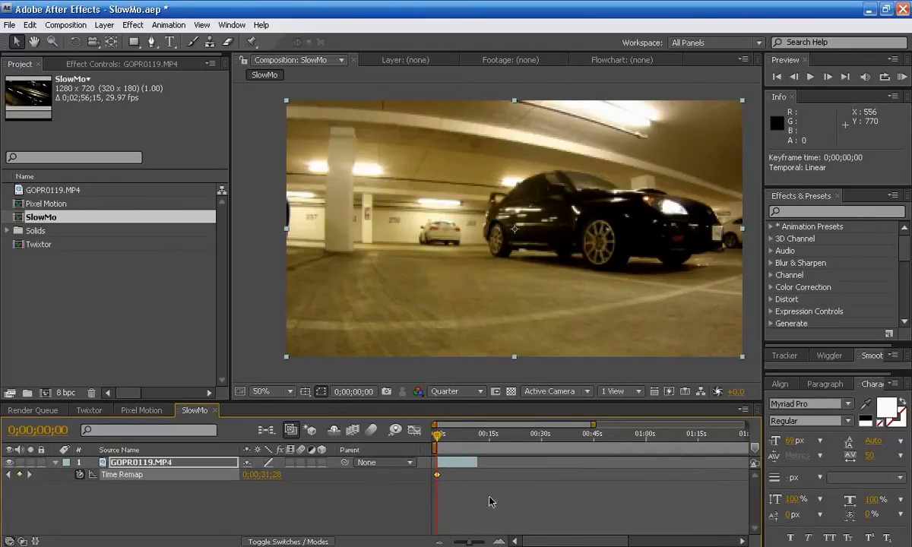
mouse_move(472, 442)
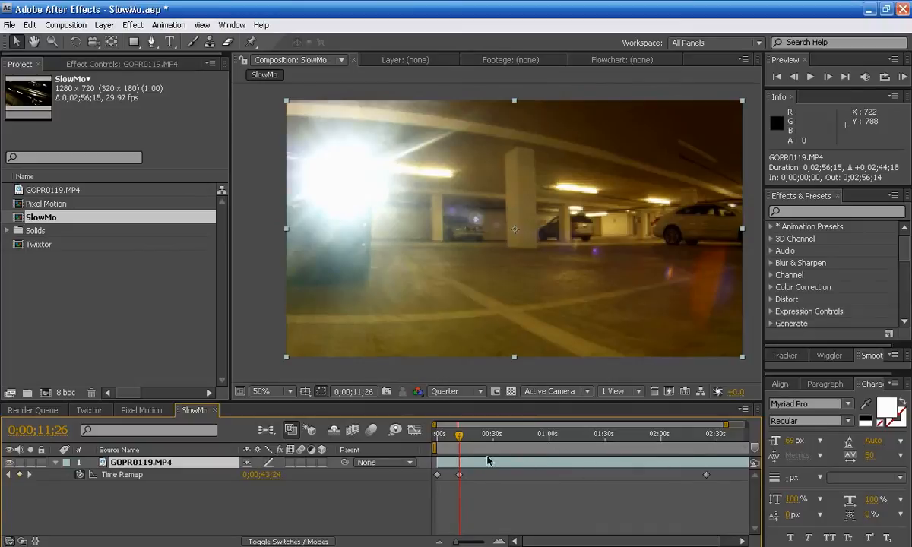
mouse_move(492, 441)
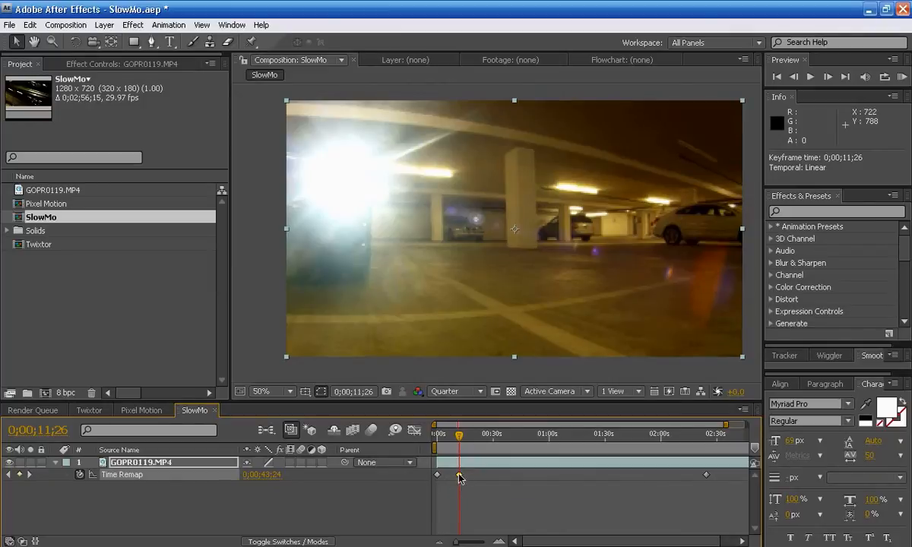
- Move the second Time Remap keyframe to 0;02;01;05 and check the slowed frames
left_click_drag(459, 474, 520, 474)
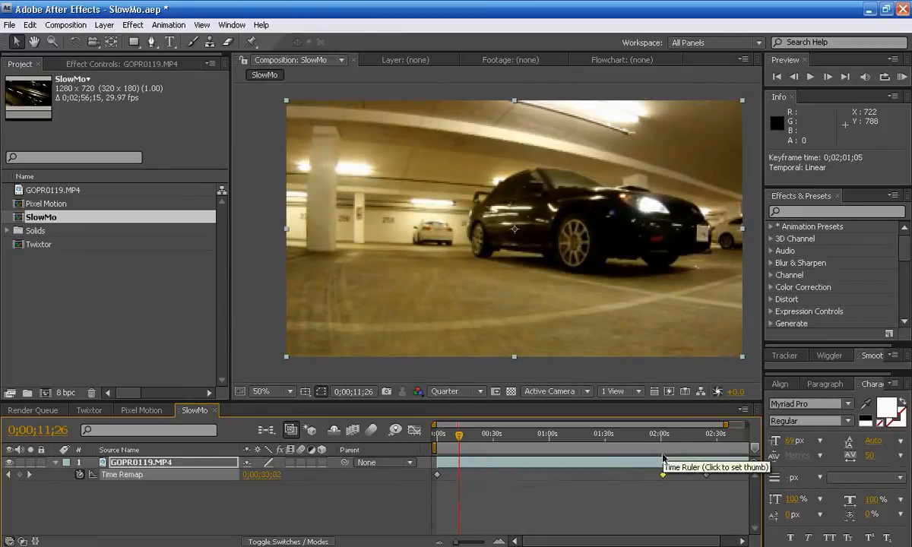
left_click(661, 435)
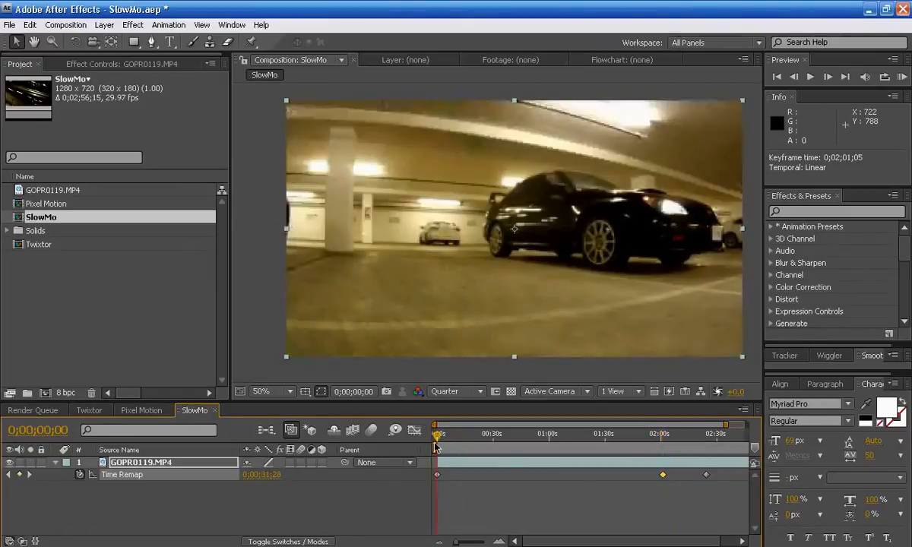
left_click(661, 433)
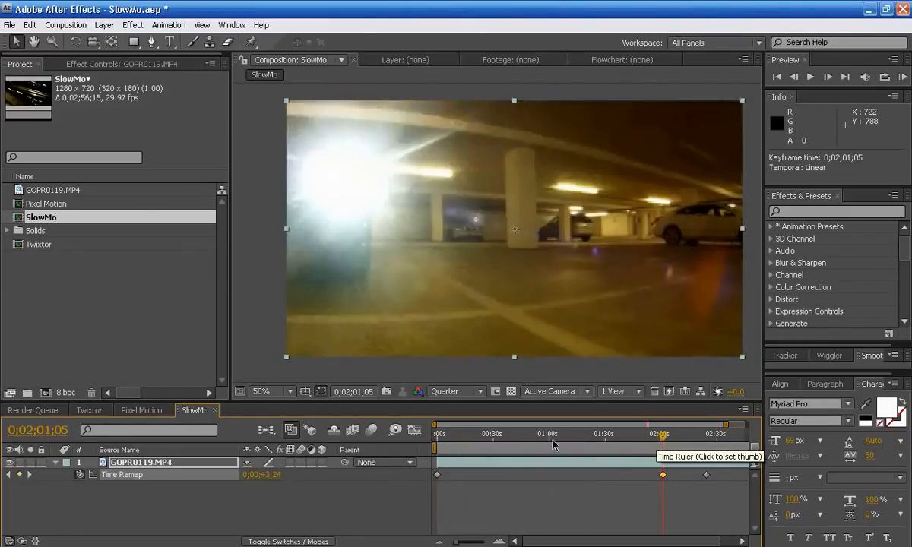
left_click(439, 435)
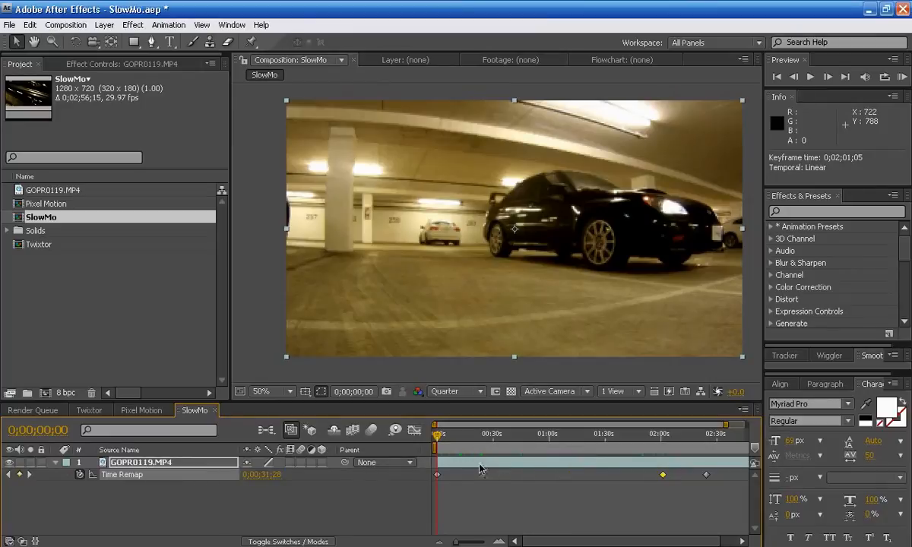
mouse_move(483, 479)
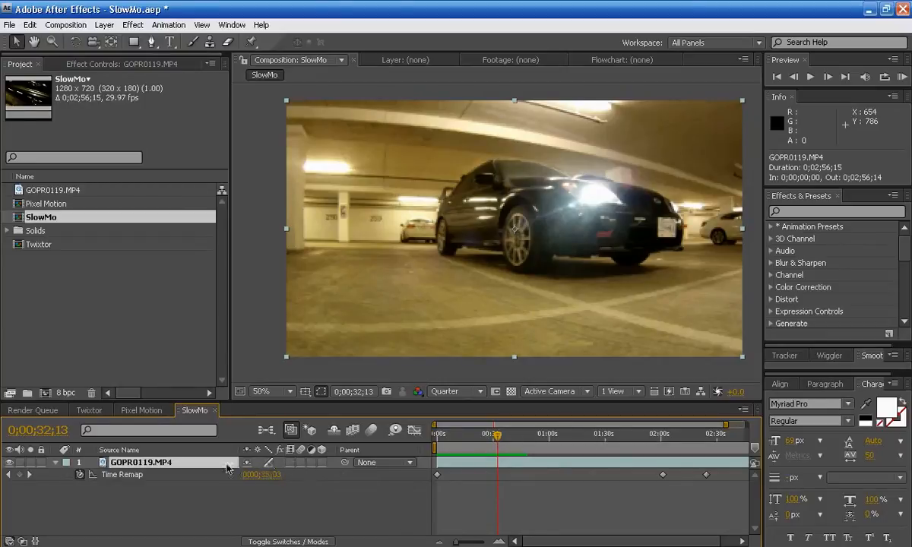
- Set the GoPro layer's frame blending to Pixel Motion
right_click(140, 462)
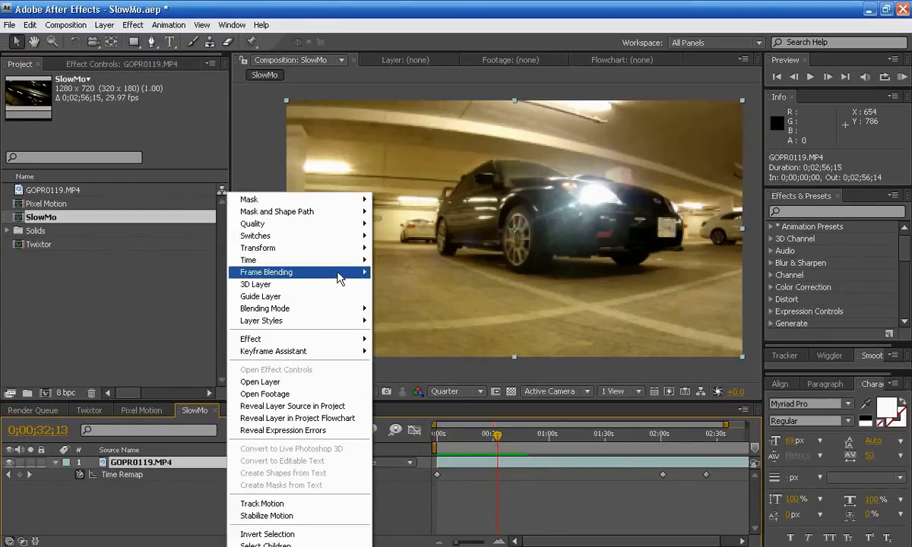
mouse_move(264, 272)
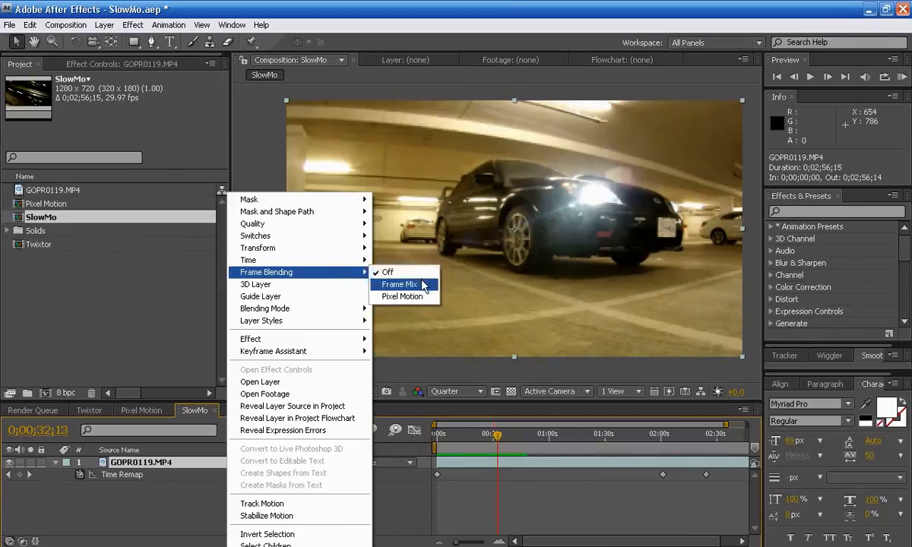
mouse_move(431, 291)
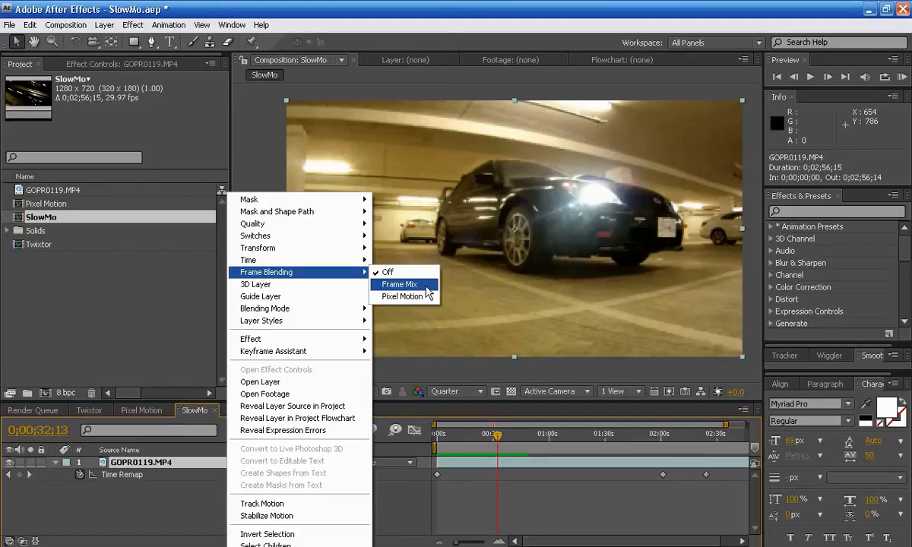
mouse_move(422, 288)
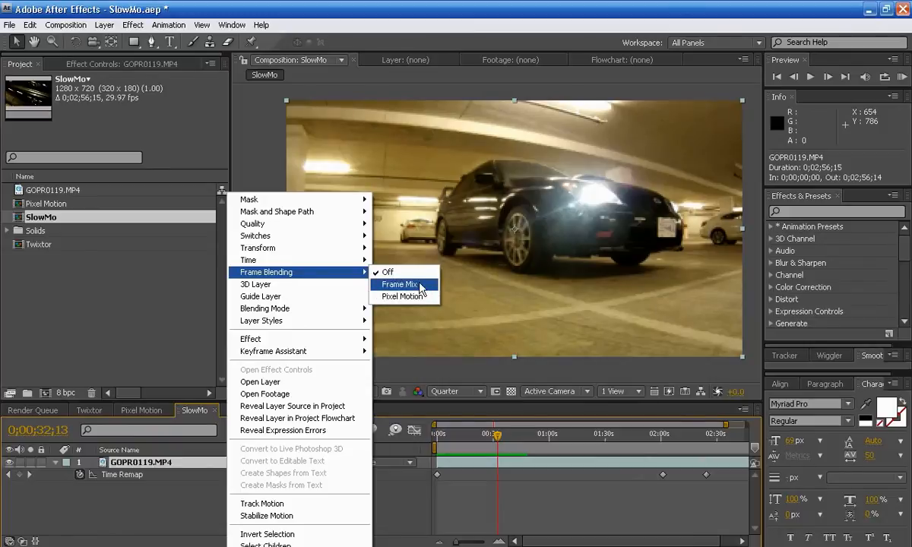
mouse_move(424, 295)
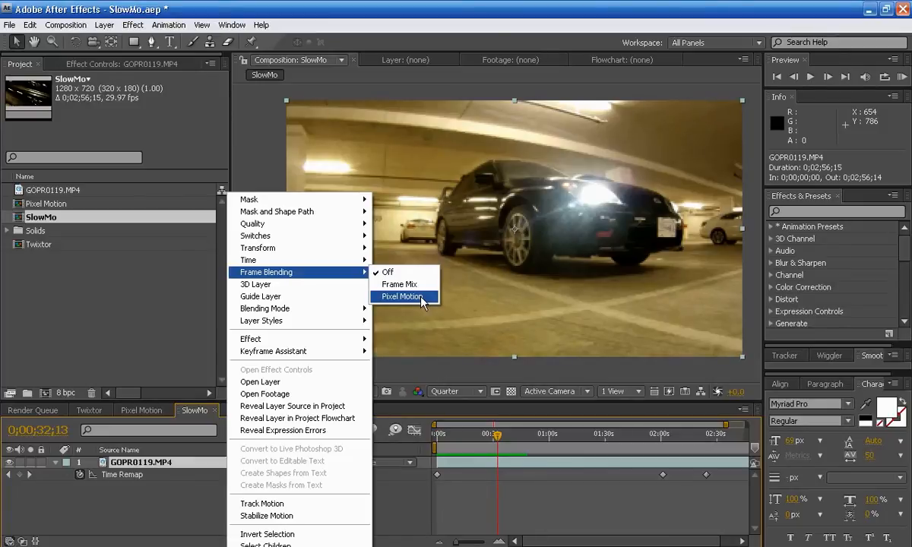
left_click(401, 296)
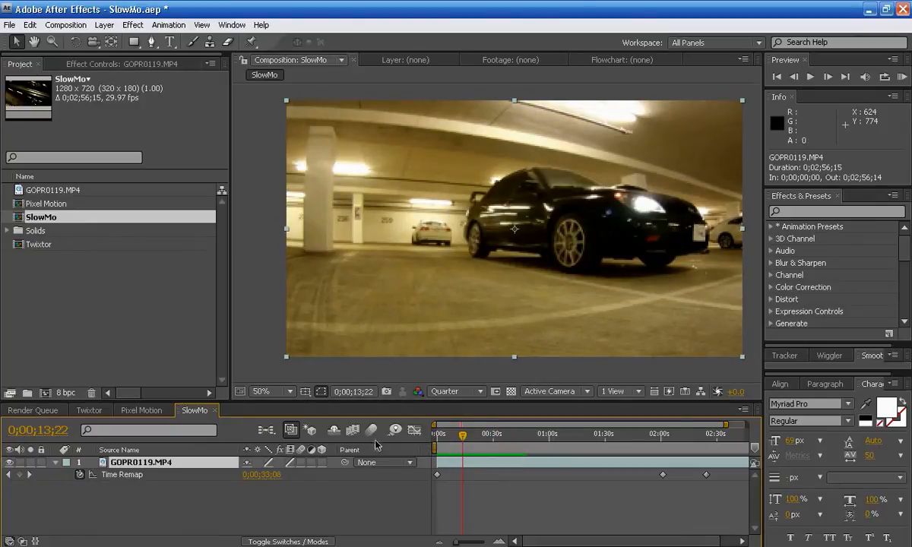
mouse_move(353, 430)
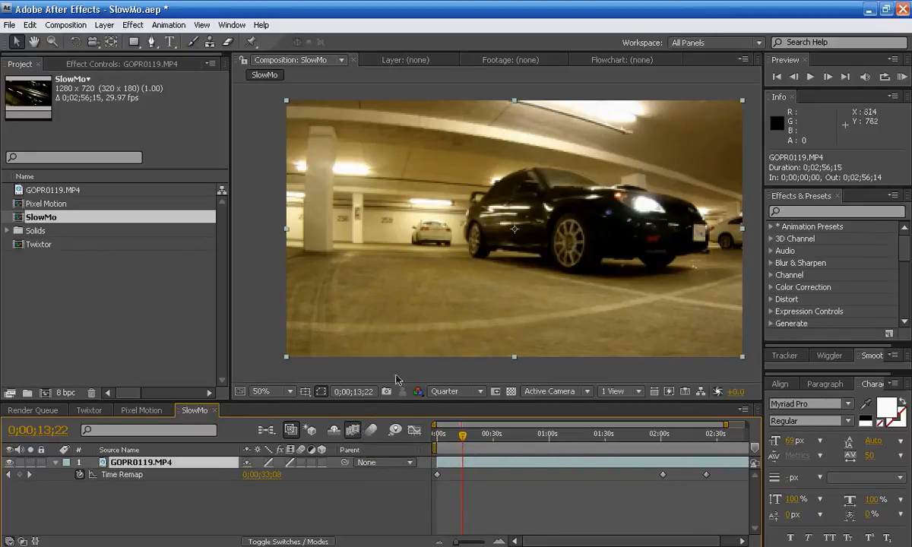
mouse_move(462, 434)
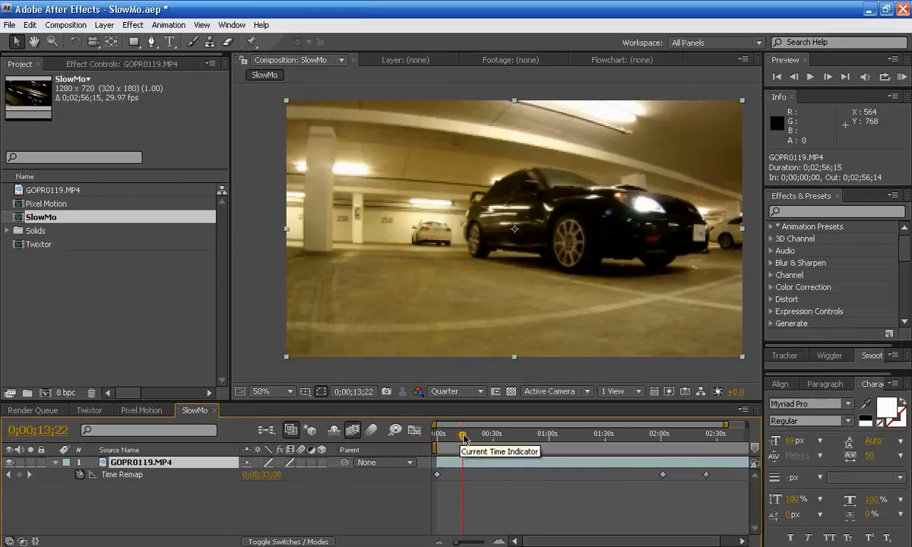
- Scrub the SlowMo preview forward to about 0;00;30;06 showing the car's headlights
left_click_drag(463, 435, 497, 435)
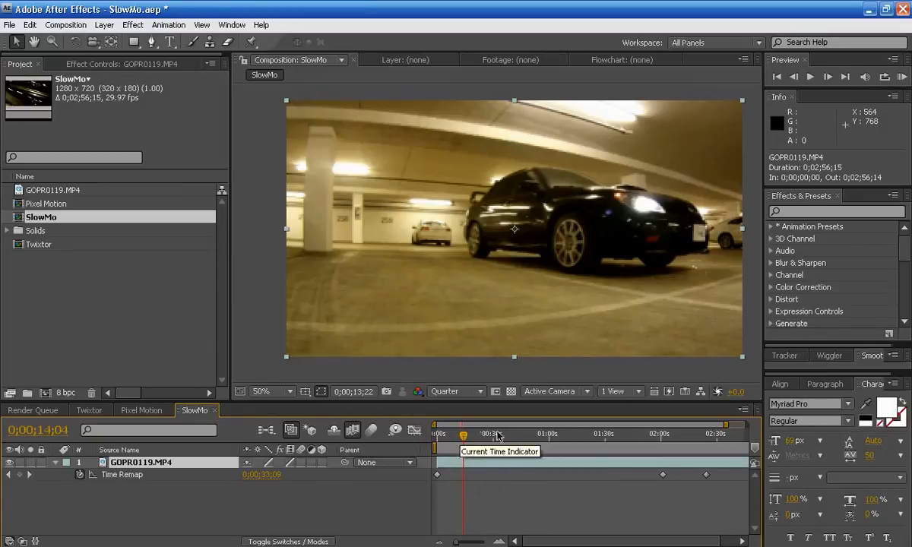
left_click_drag(462, 434, 496, 434)
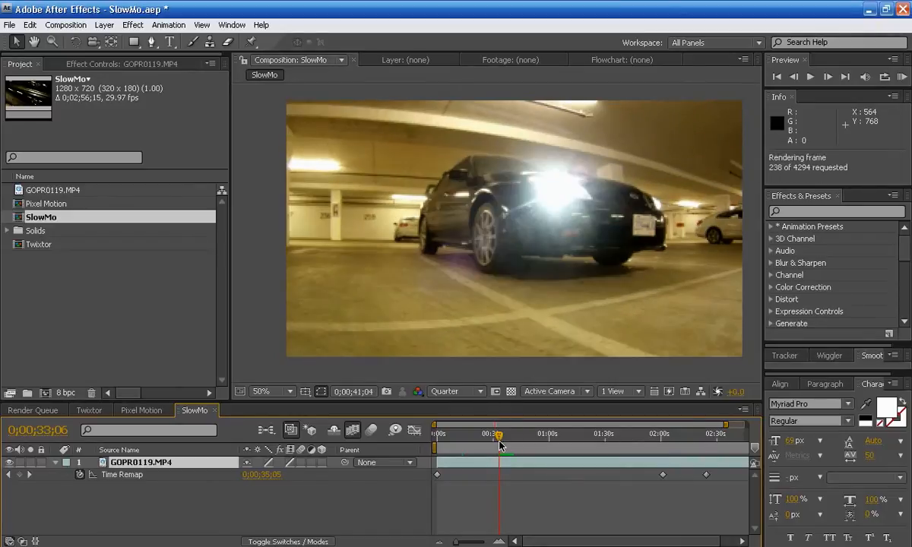
left_click(809, 76)
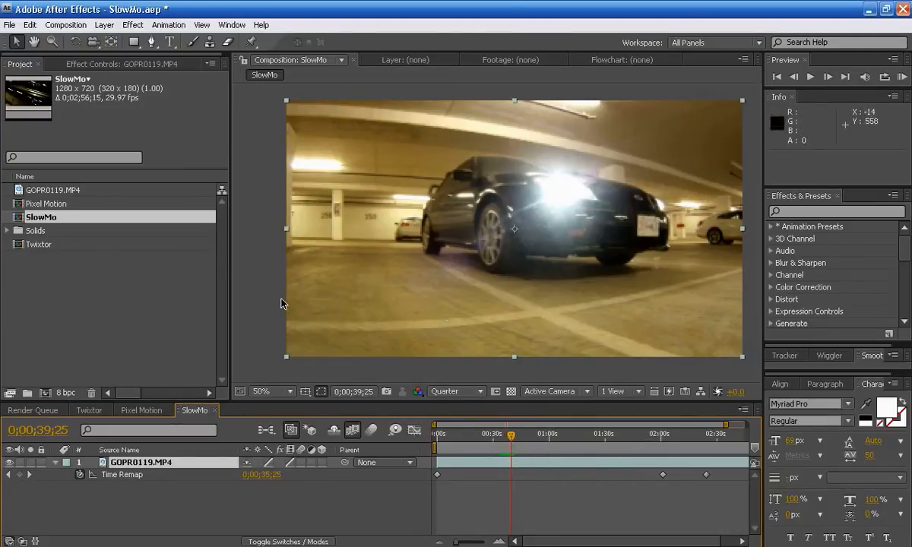
mouse_move(502, 307)
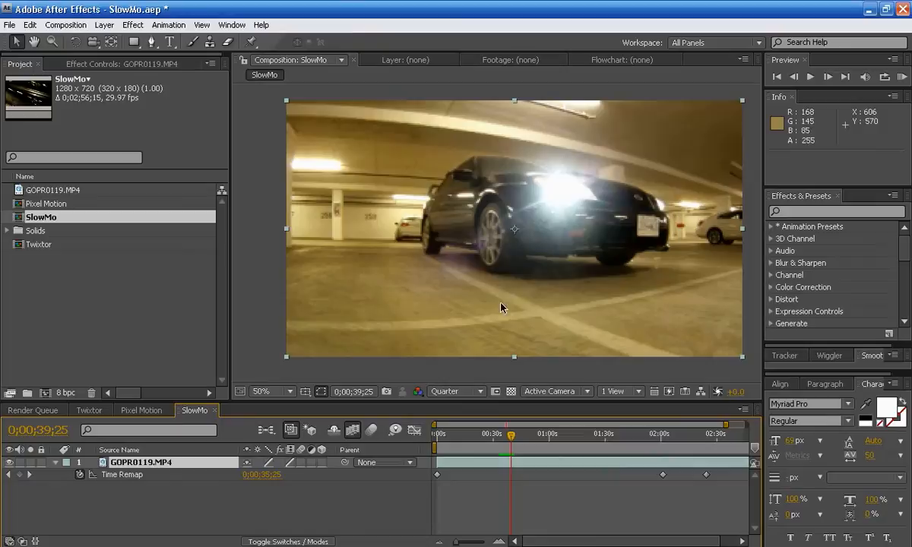
mouse_move(535, 392)
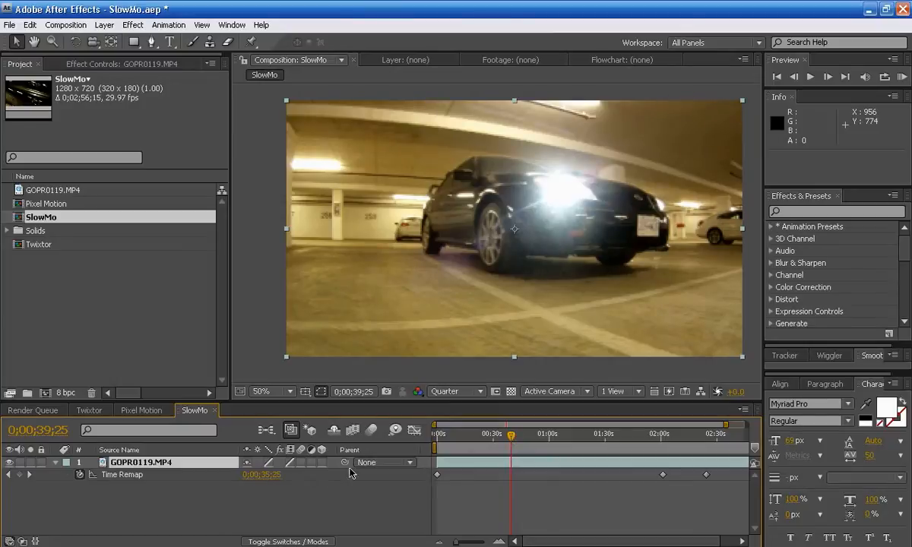
mouse_move(353, 430)
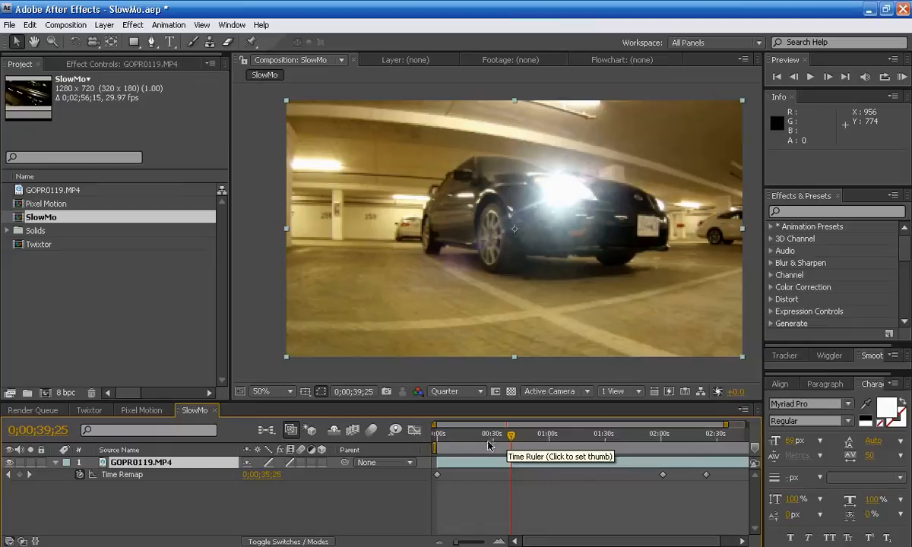
- Scrub the SlowMo clip to about 27 s, its start, then two minutes in, and bring up the GoPro layer's time options
left_click(489, 434)
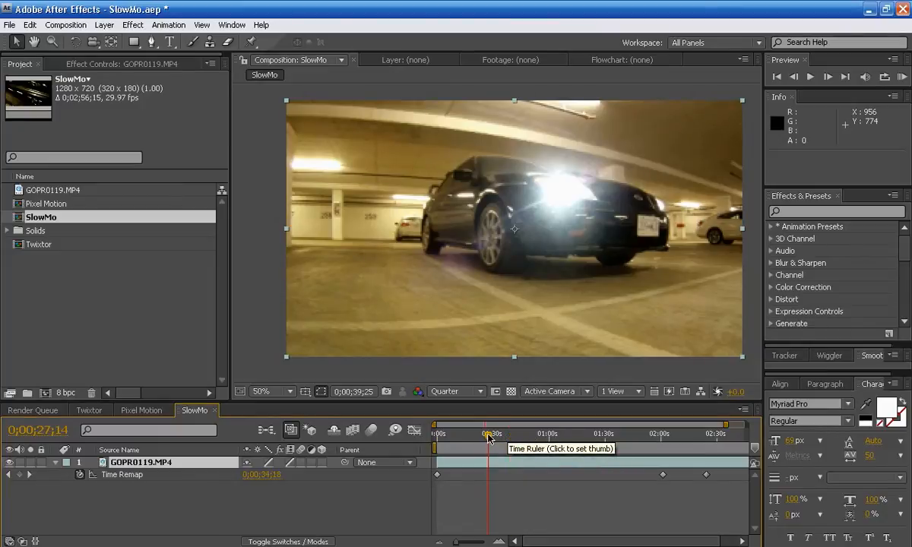
left_click(464, 434)
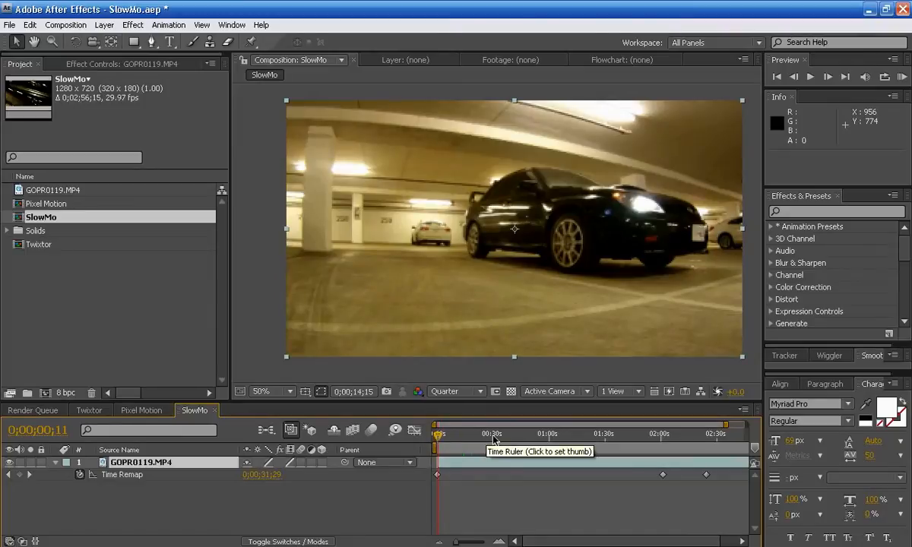
left_click(559, 433)
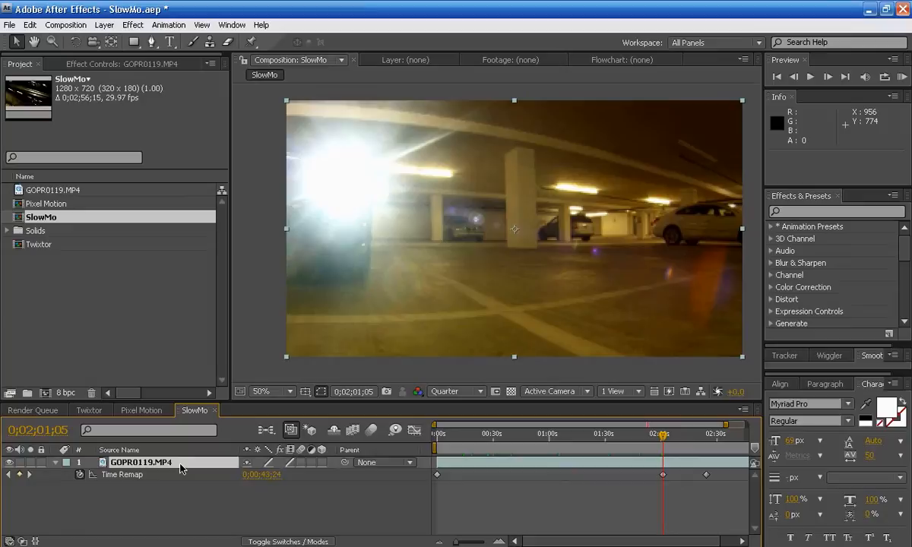
right_click(140, 462)
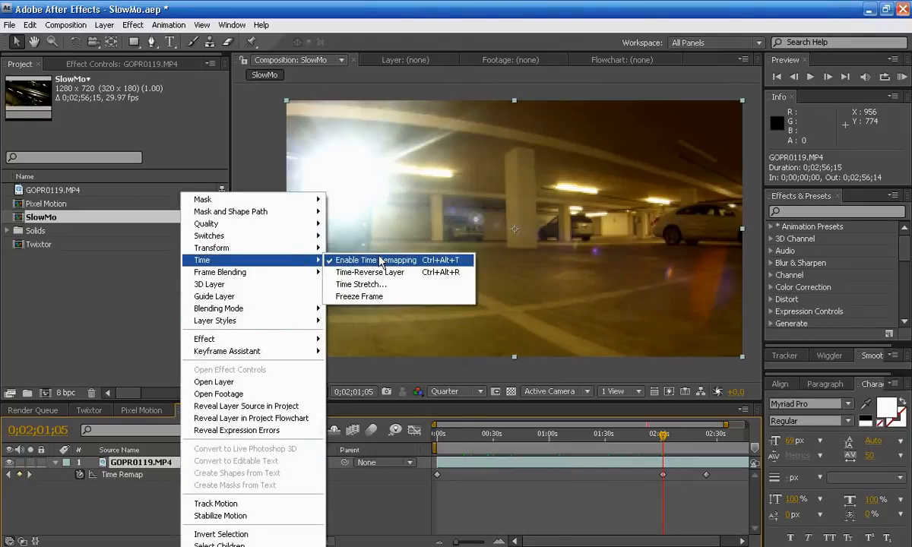
- Switch off Enable Time Remapping on the GoPro layer, return to frame 0, and re-enable it fresh
left_click(372, 260)
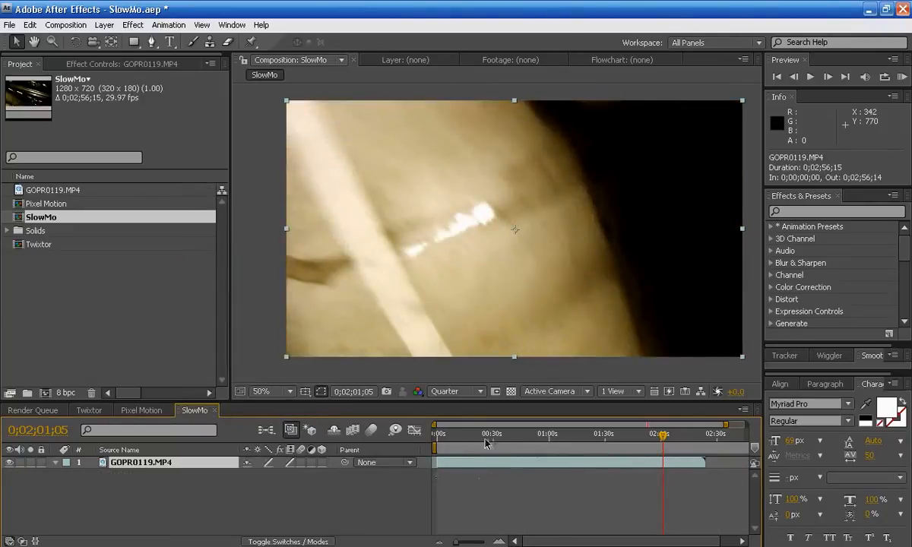
left_click(438, 434)
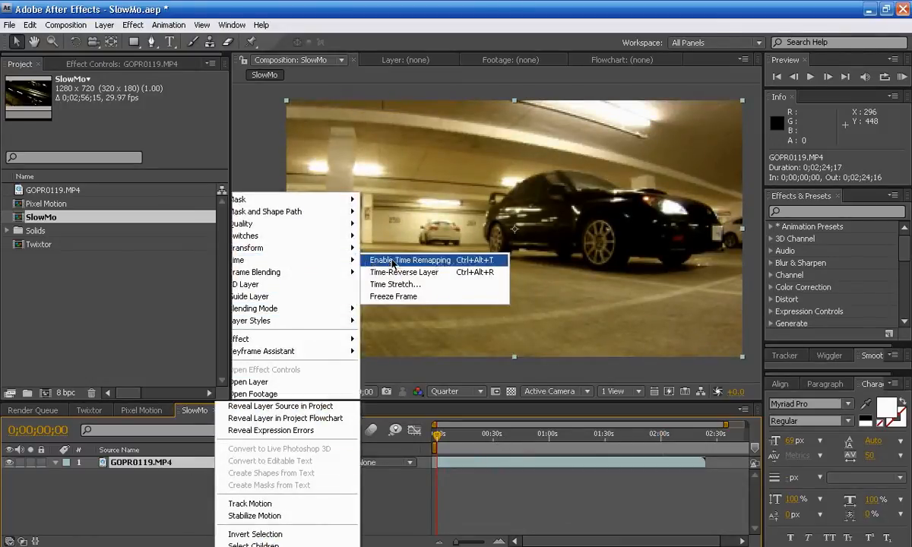
left_click(410, 260)
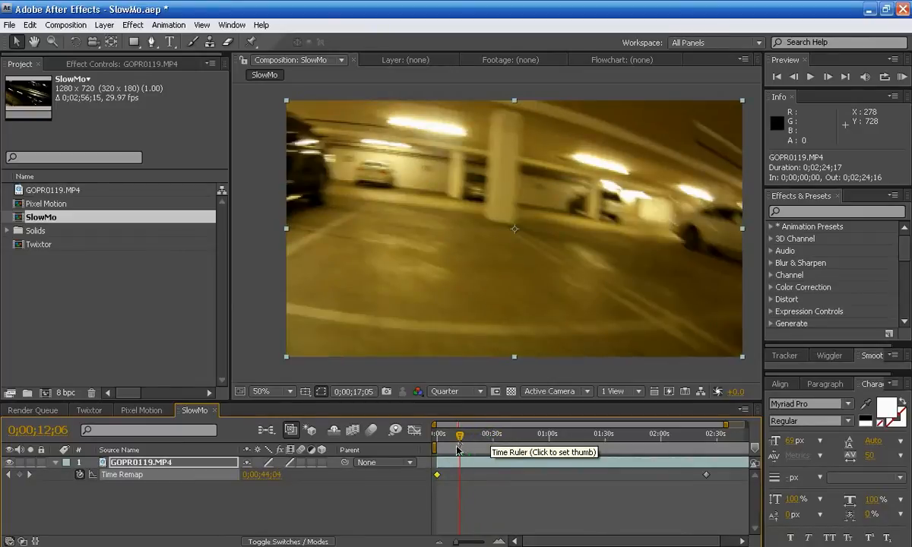
- Move the time indicator to about 0;00;10;21 on the remapped GoPro layer
left_click(456, 434)
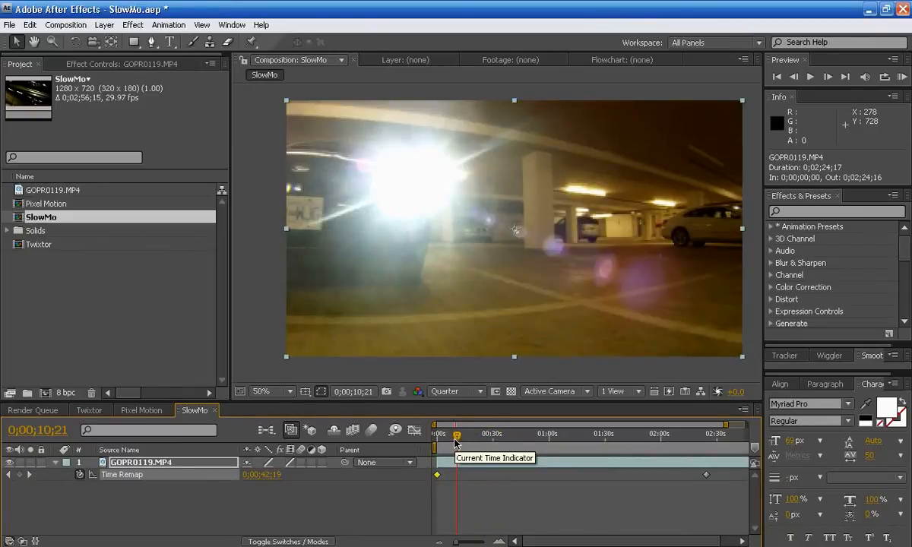
mouse_move(372, 311)
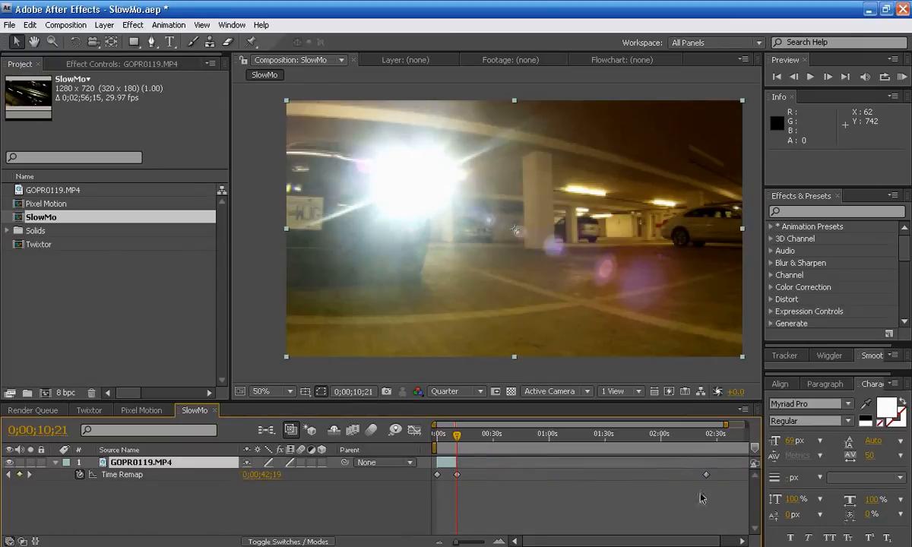
mouse_move(720, 488)
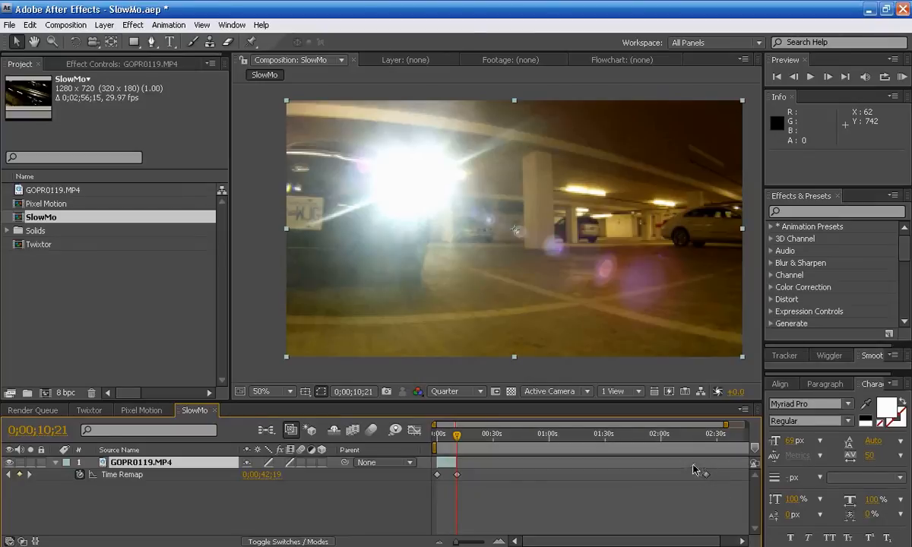
mouse_move(683, 465)
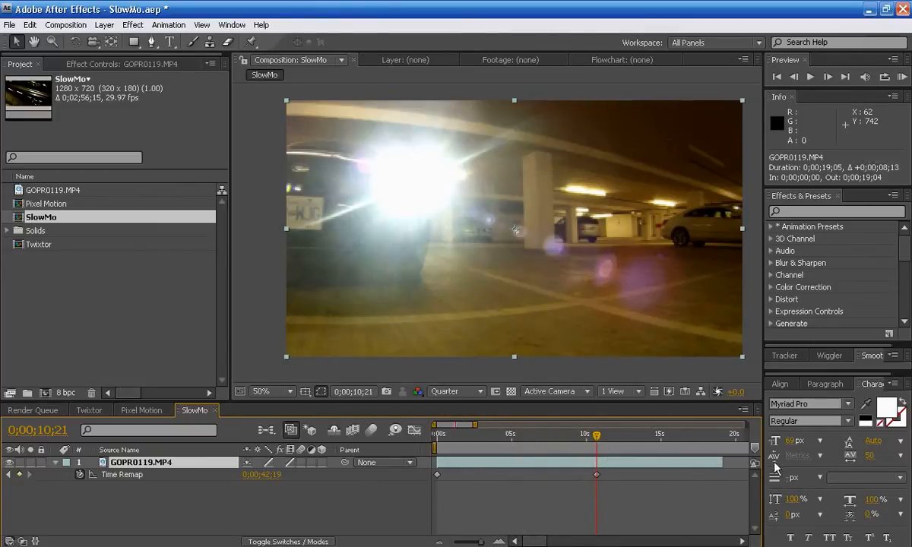
- Jump about a minute and a half in, zoom the timeline onto the first minute, and return to frame 0
left_click(595, 474)
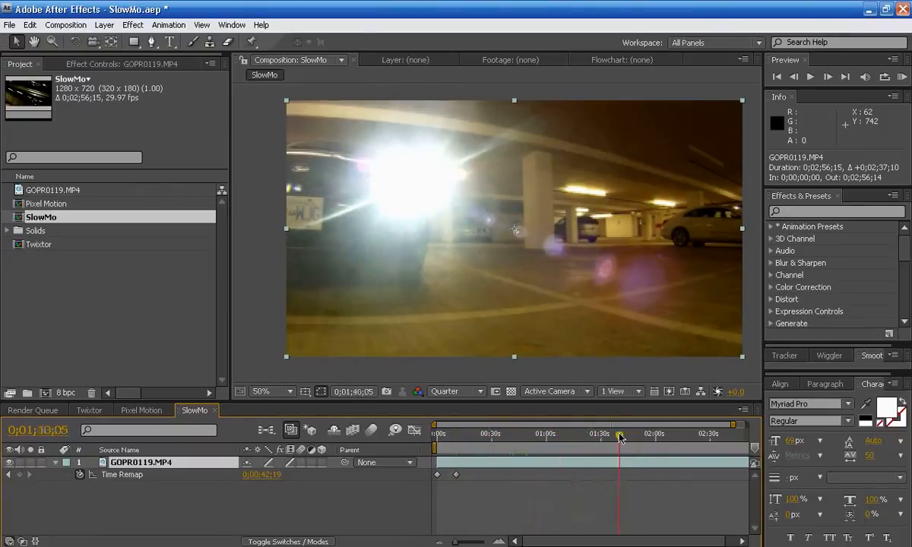
left_click_drag(620, 433, 520, 433)
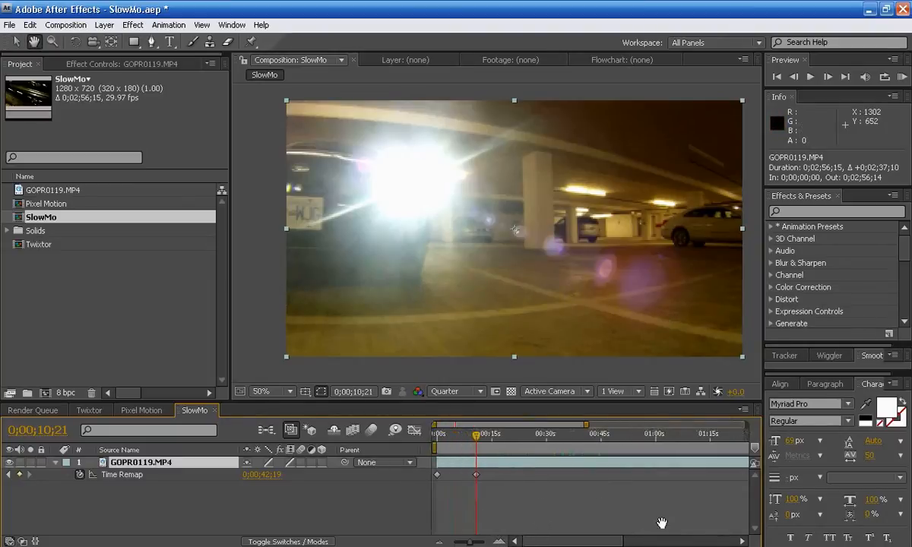
left_click(443, 433)
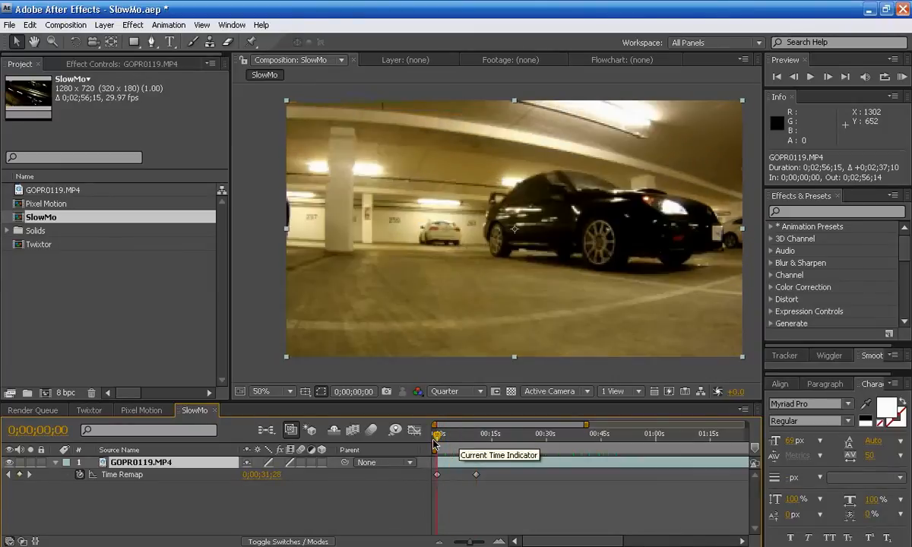
left_click(452, 433)
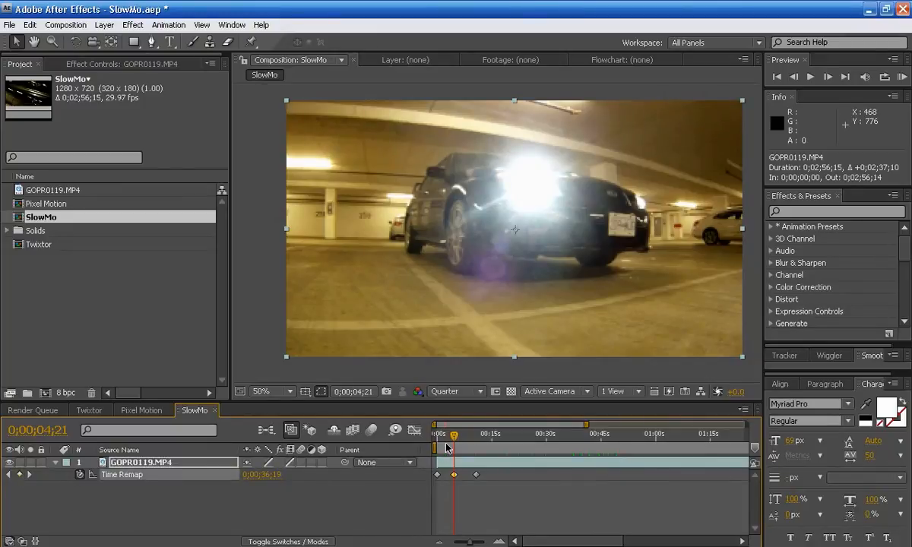
left_click(437, 433)
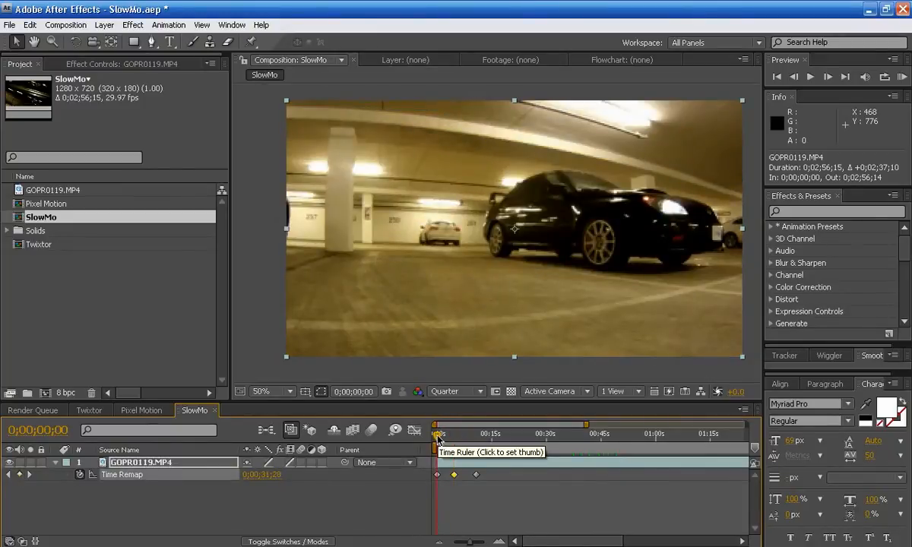
left_click(452, 433)
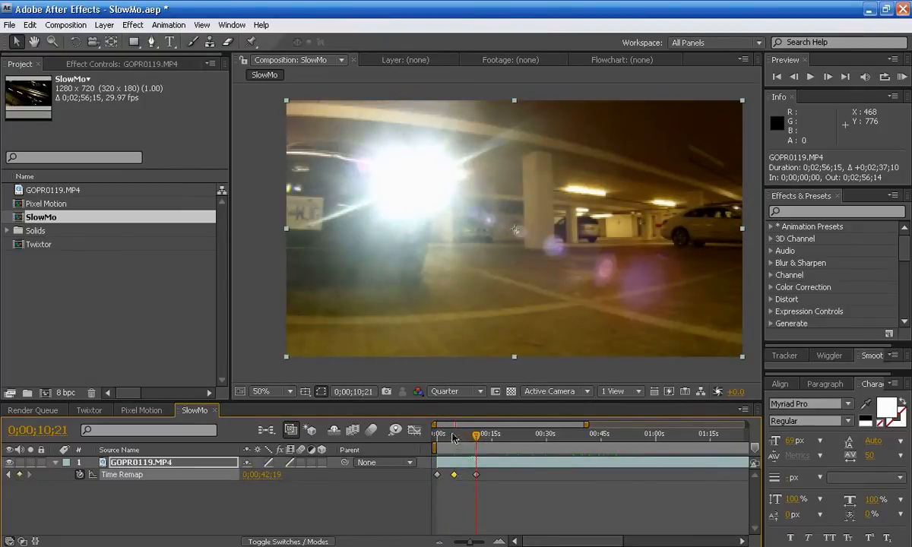
left_click_drag(474, 434, 453, 435)
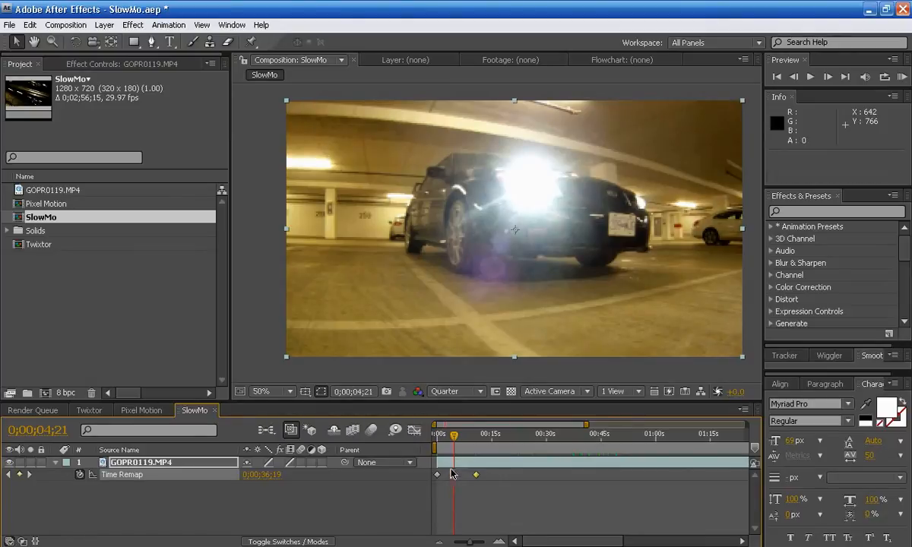
left_click(444, 435)
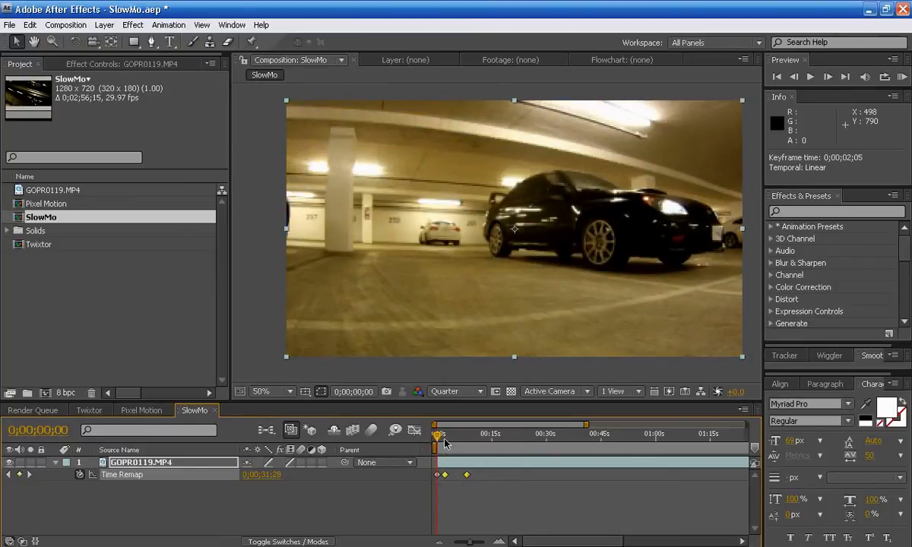
left_click(439, 435)
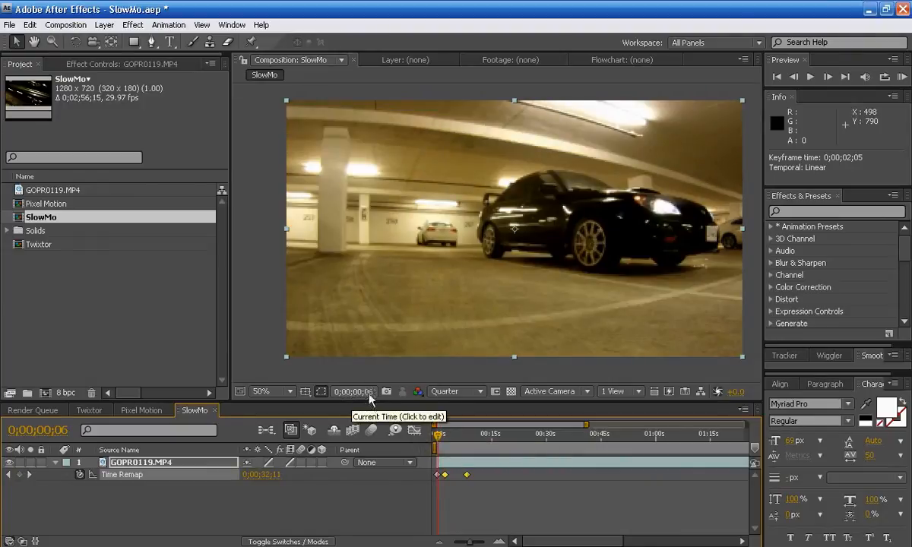
left_click(440, 433)
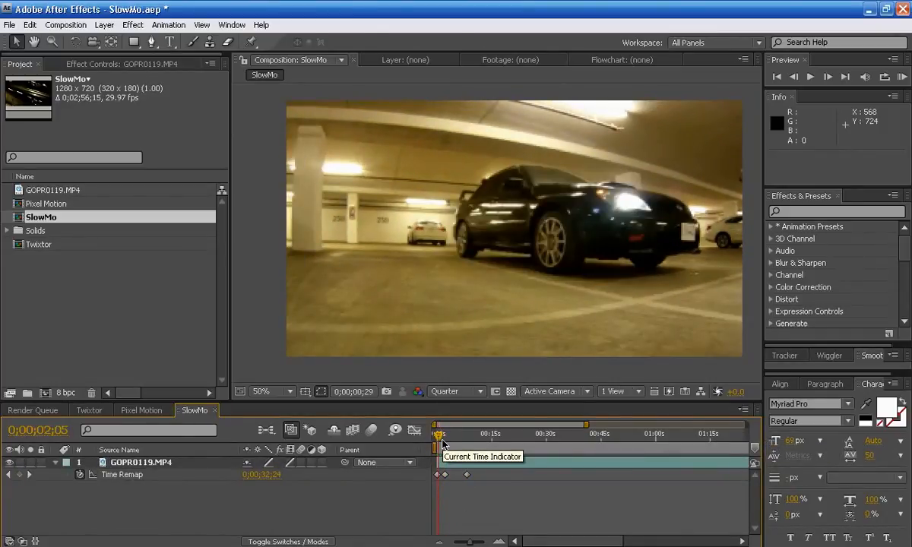
- Scrub the remapped car footage past the camera, then jump from the start to about twenty seconds and later
left_click_drag(437, 433, 450, 433)
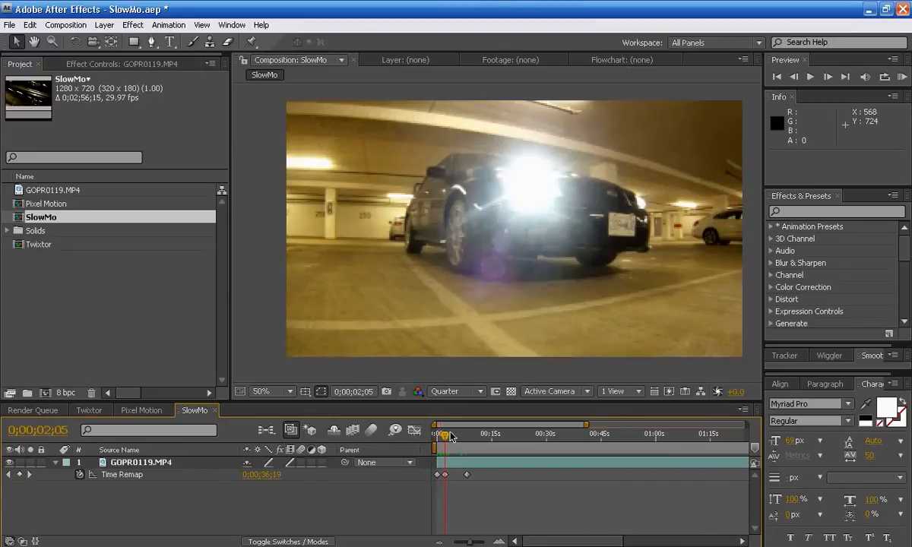
left_click_drag(444, 433, 463, 434)
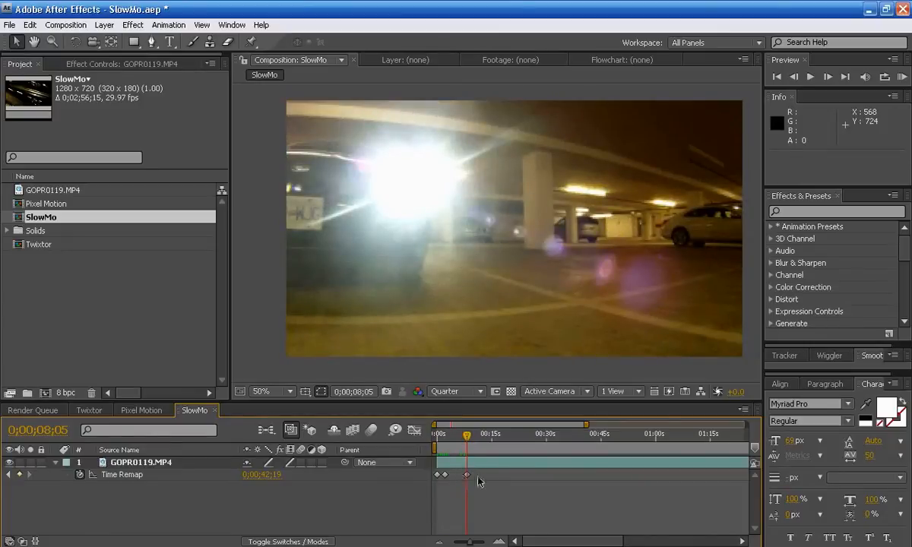
mouse_move(465, 434)
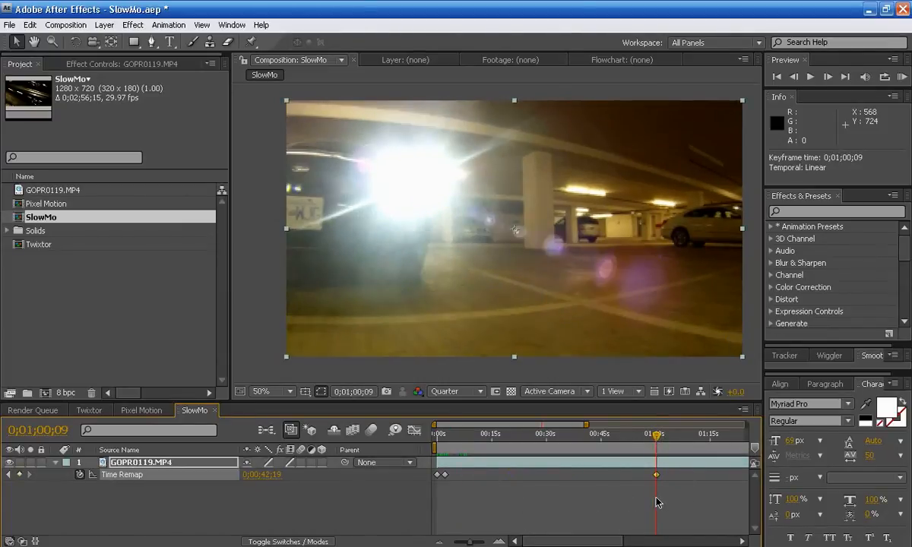
mouse_move(457, 437)
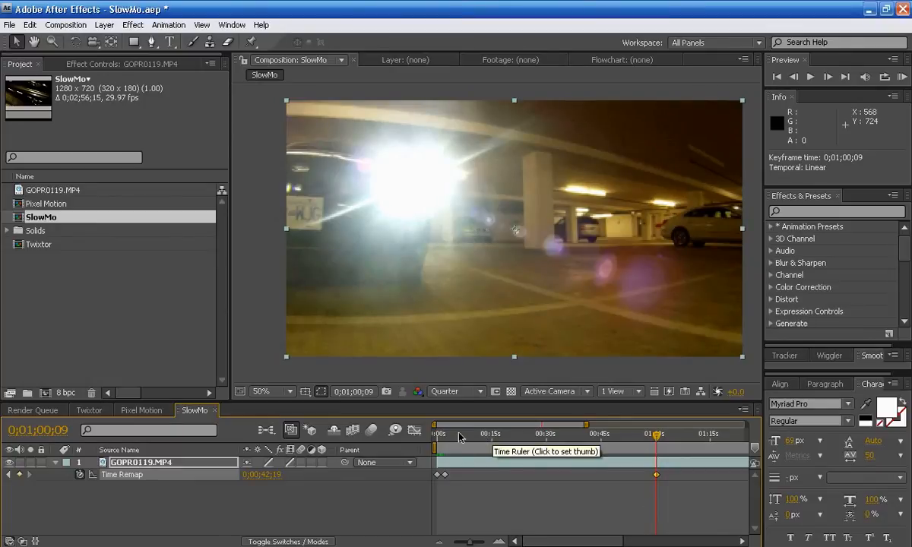
left_click(439, 435)
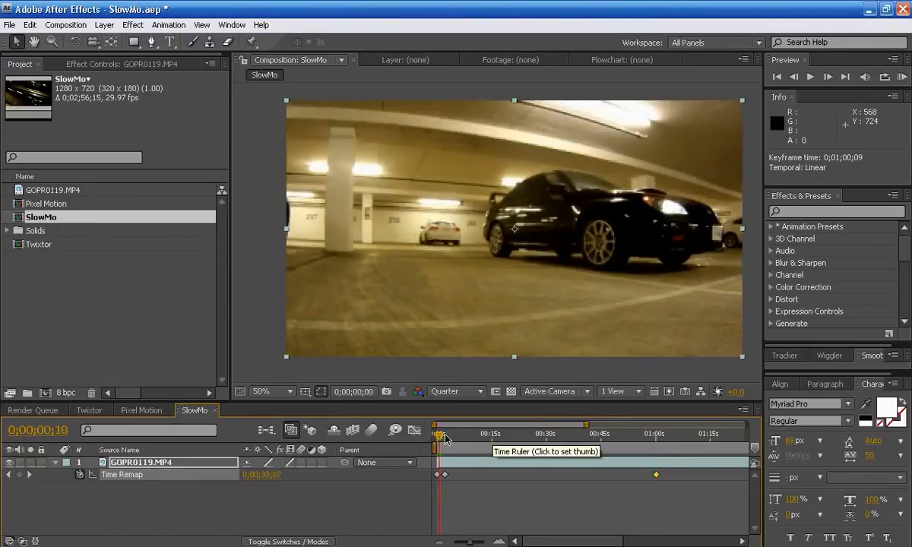
left_click(520, 433)
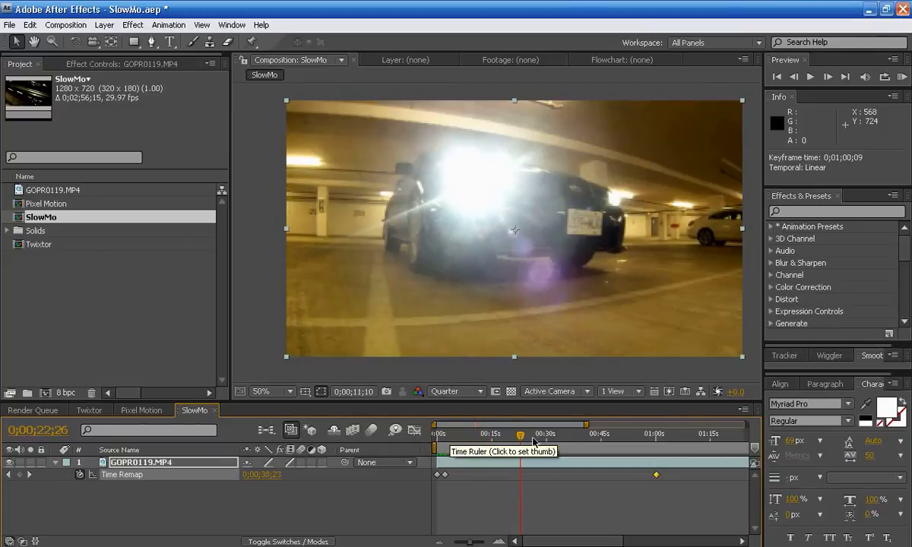
left_click(655, 434)
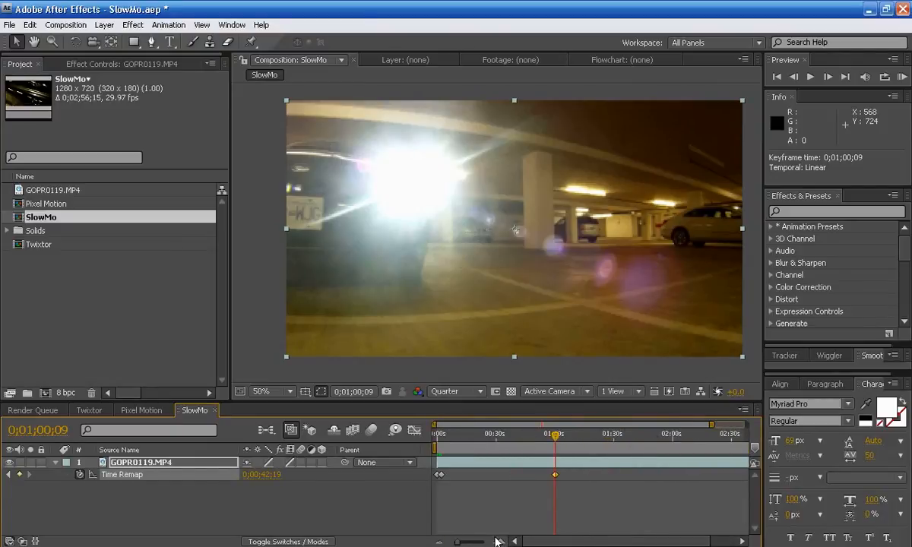
mouse_move(514, 521)
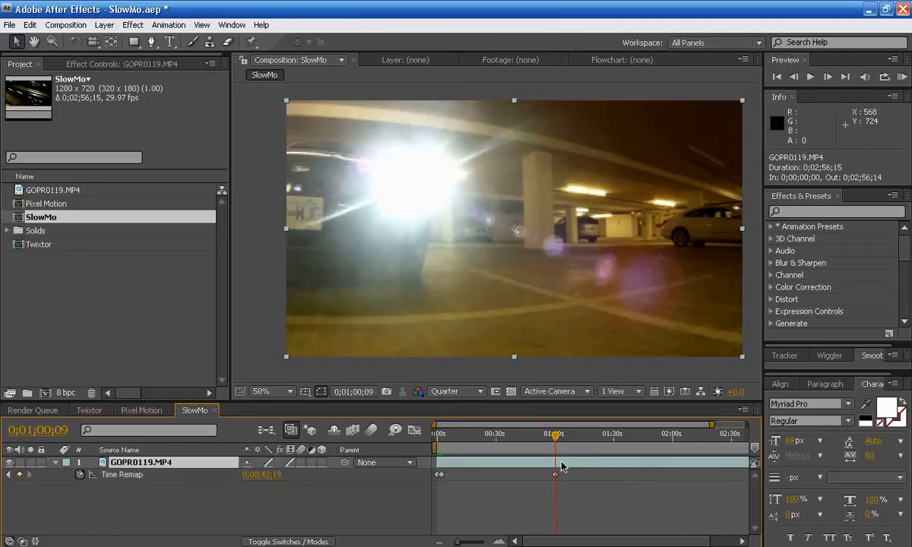
mouse_move(720, 280)
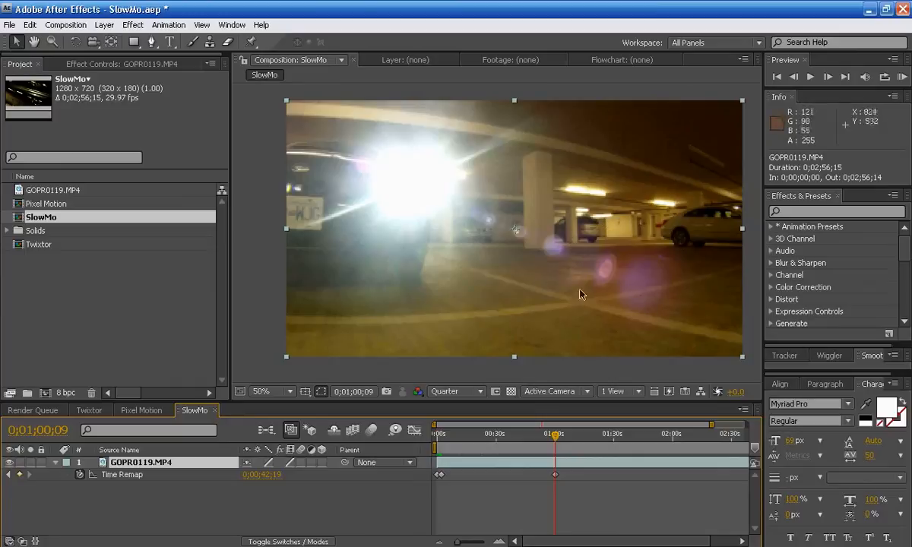
mouse_move(34, 258)
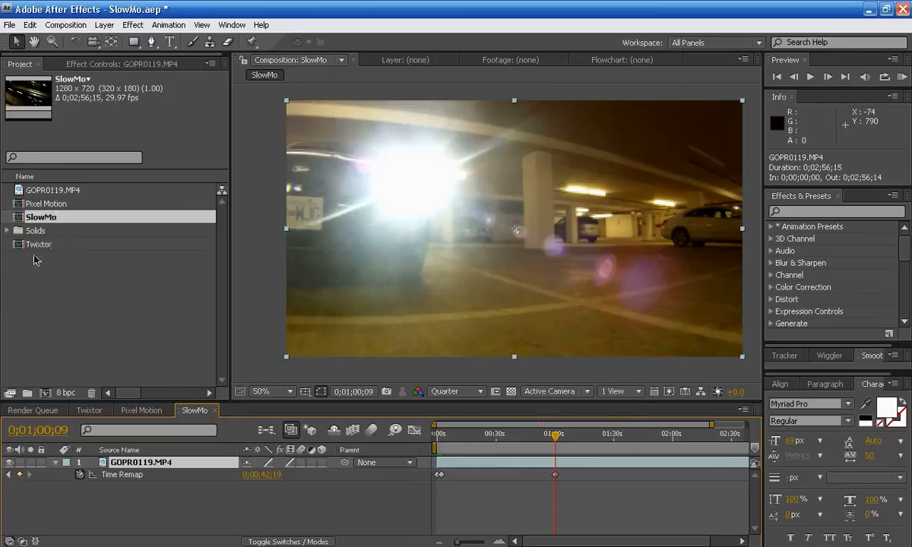
- Open the Pixel Motion comp and scrub through the MACHINE ZEALOTS and PIXEL OVERDOSE titles to near its end
left_click(141, 410)
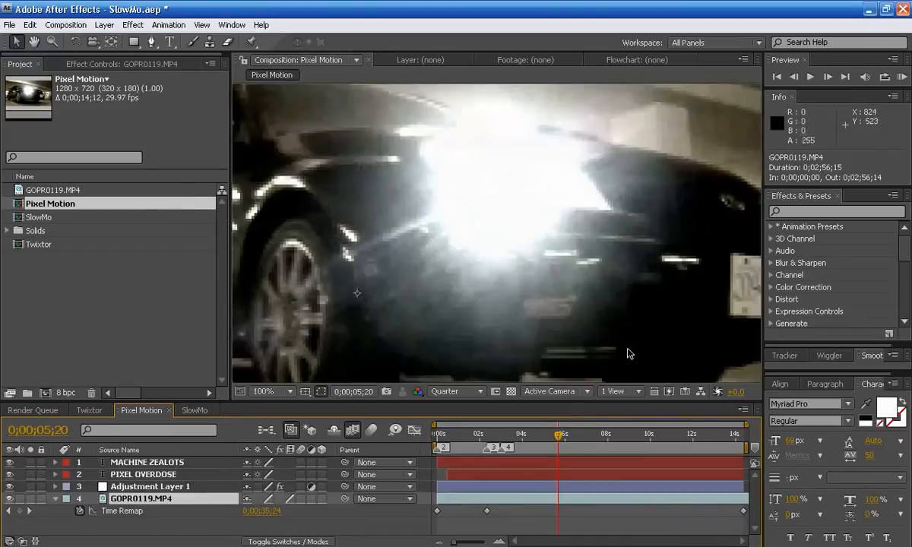
left_click(265, 392)
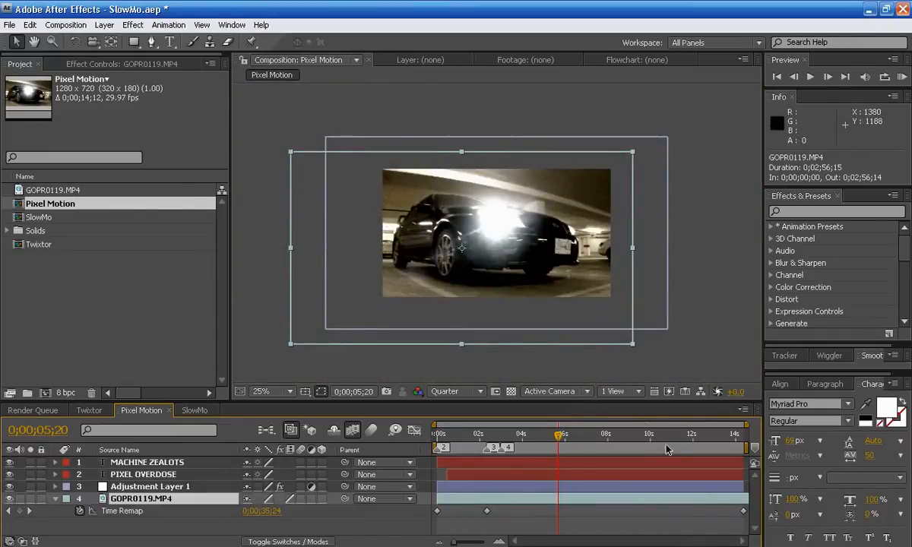
left_click(673, 434)
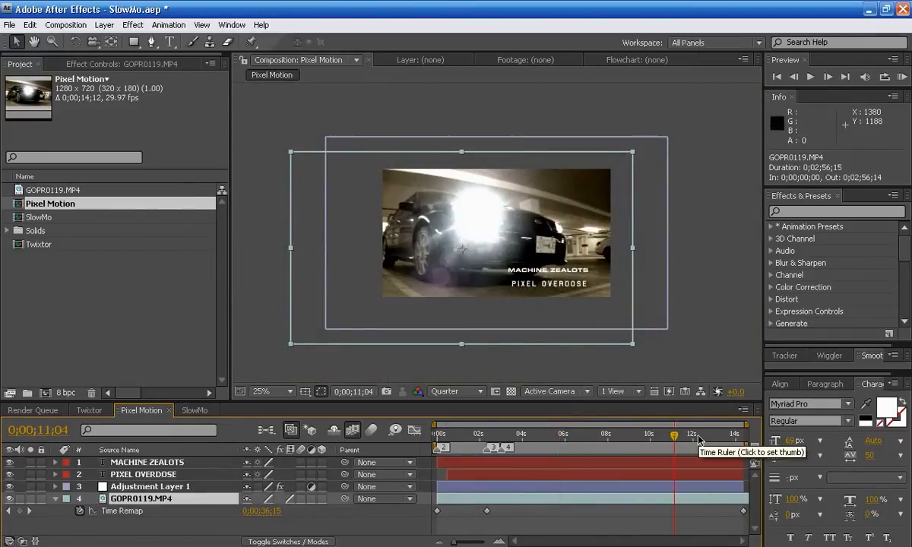
left_click(285, 392)
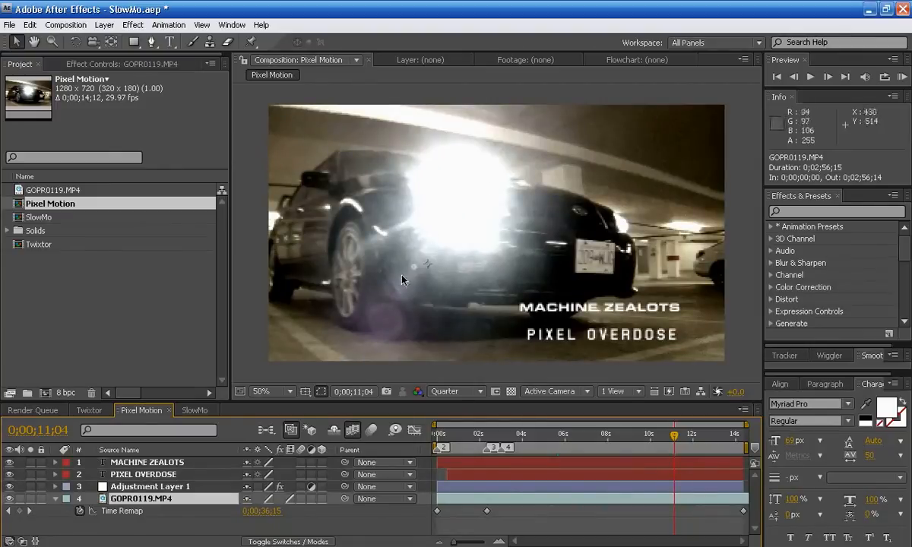
left_click(697, 433)
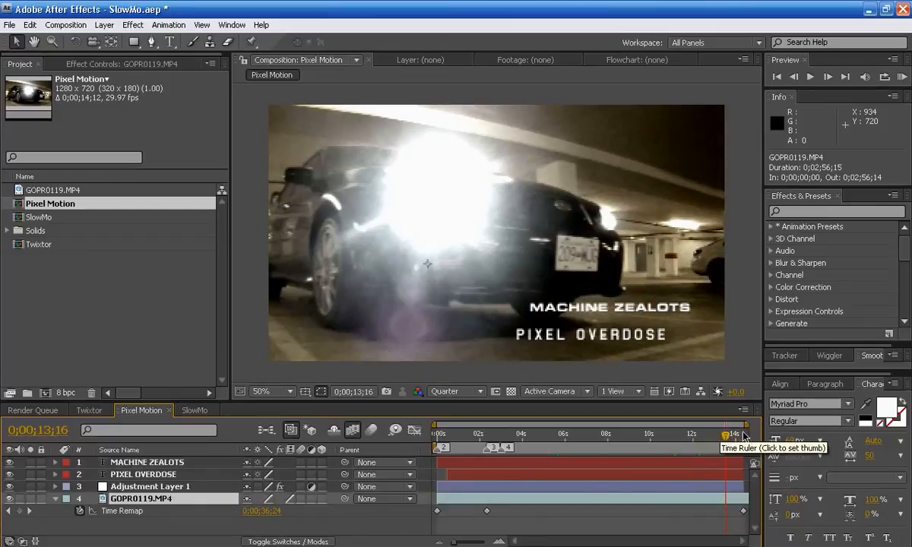
left_click(732, 435)
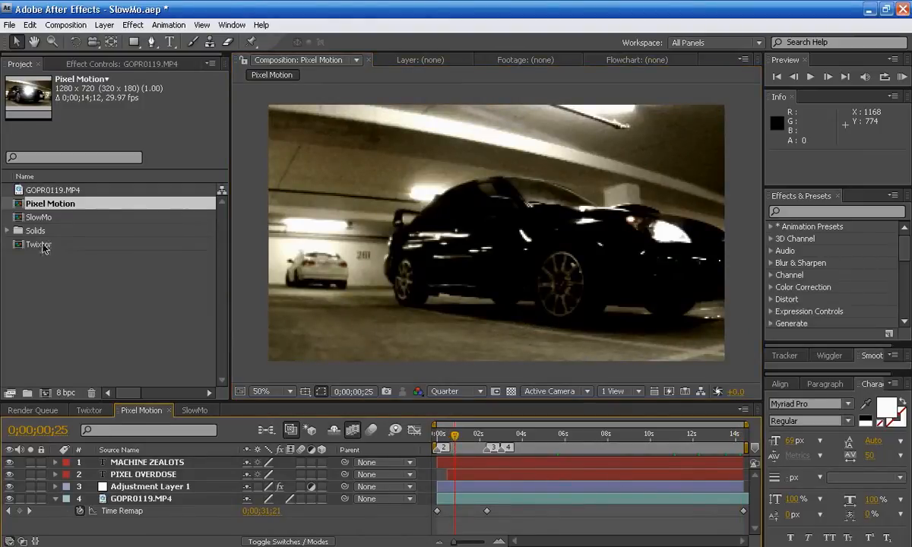
- Open the Twixtor comp, check the Effect menu for Twixtor Pro 4.5, and jump to about five seconds
left_click(39, 243)
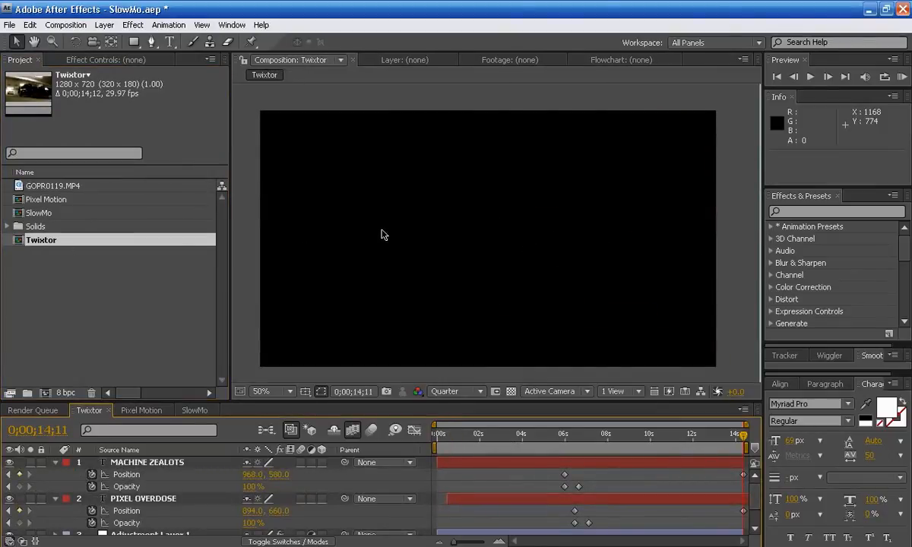
left_click(132, 24)
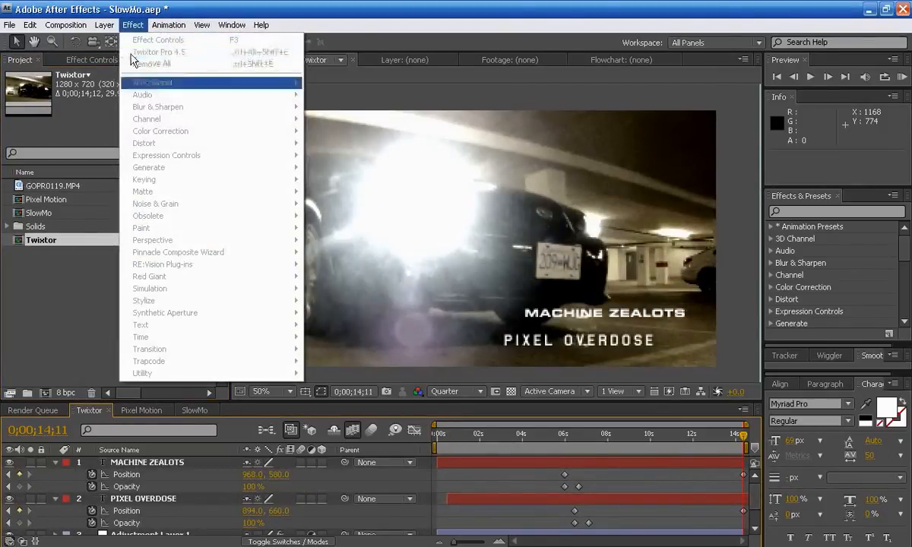
mouse_move(210, 265)
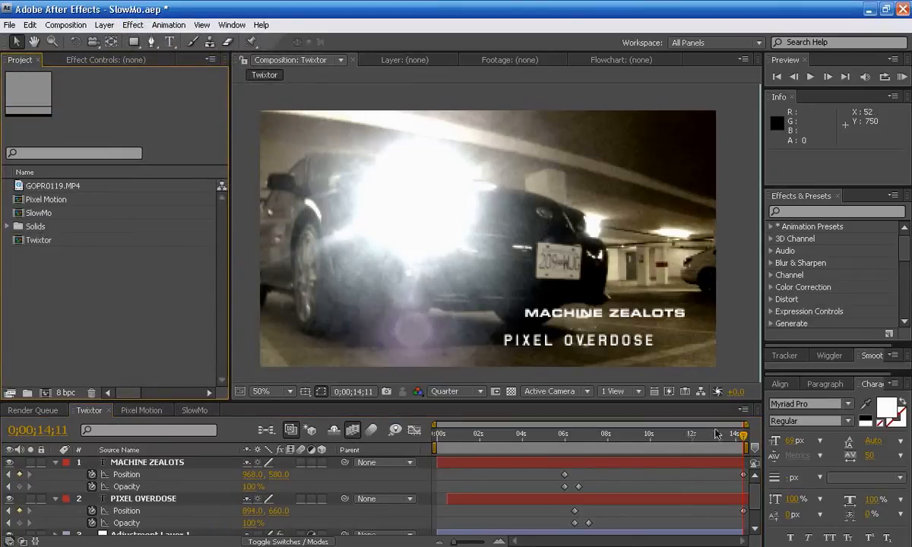
left_click(559, 434)
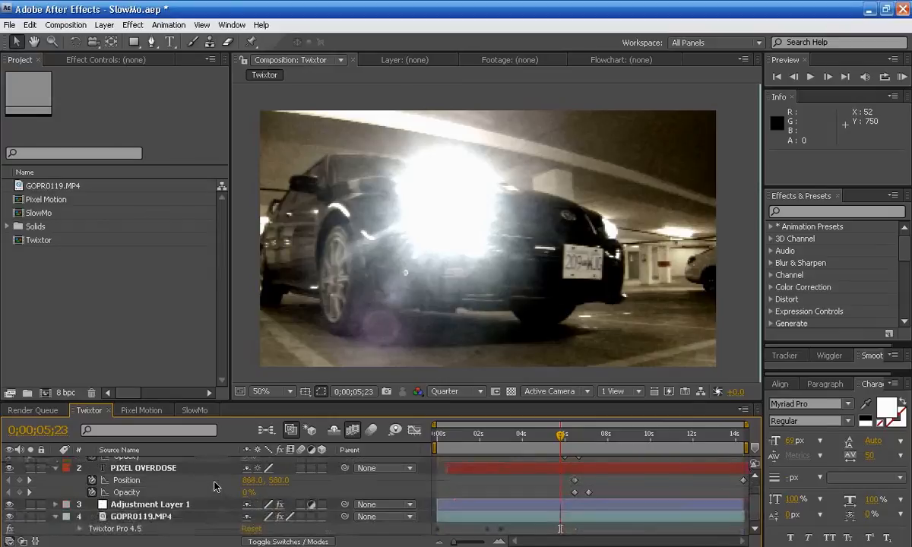
- Select the GOPR0119.MP4 layer to show its Twixtor Pro 4.5 settings (Speed 100%, Blend interpolation)
left_click(139, 517)
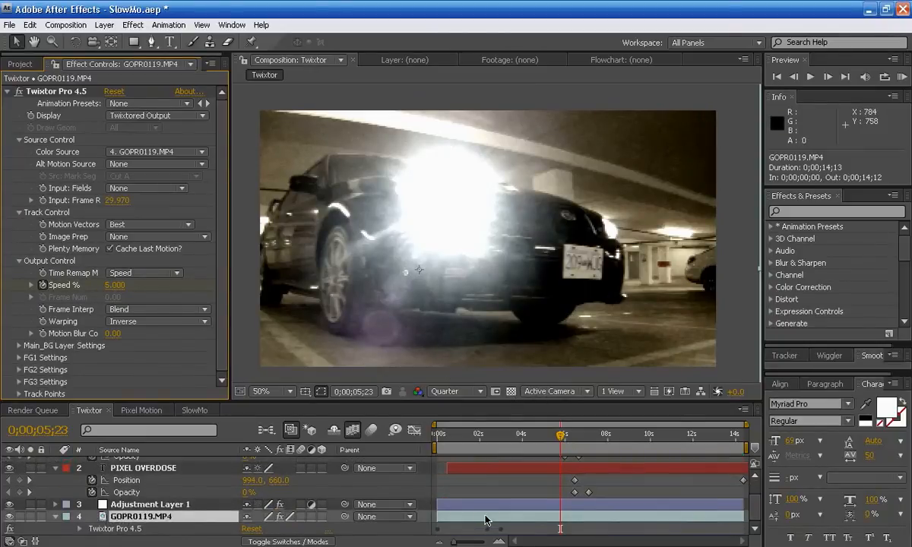
mouse_move(428, 477)
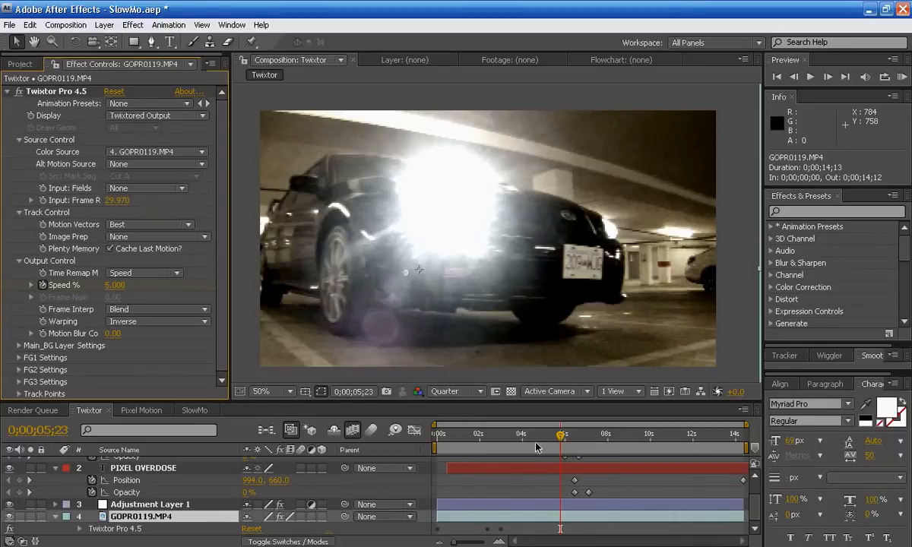
mouse_move(468, 283)
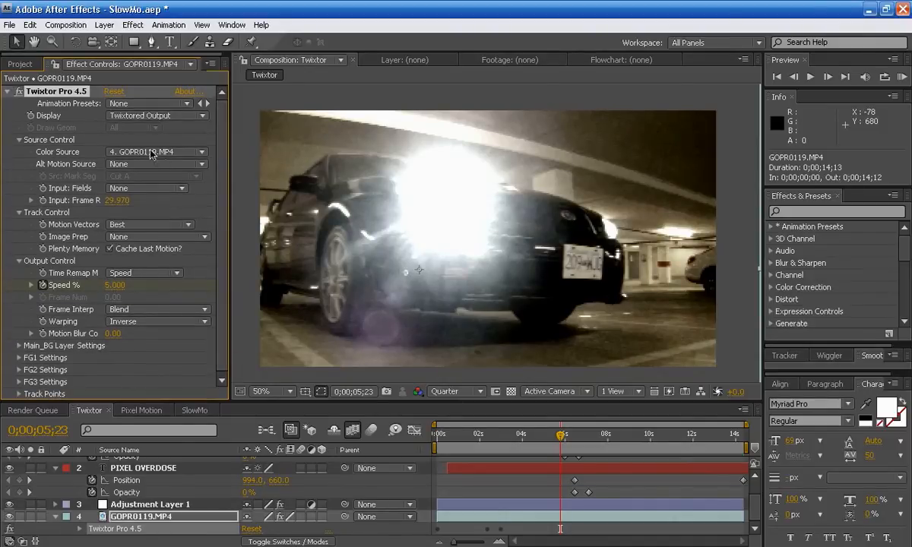
mouse_move(402, 462)
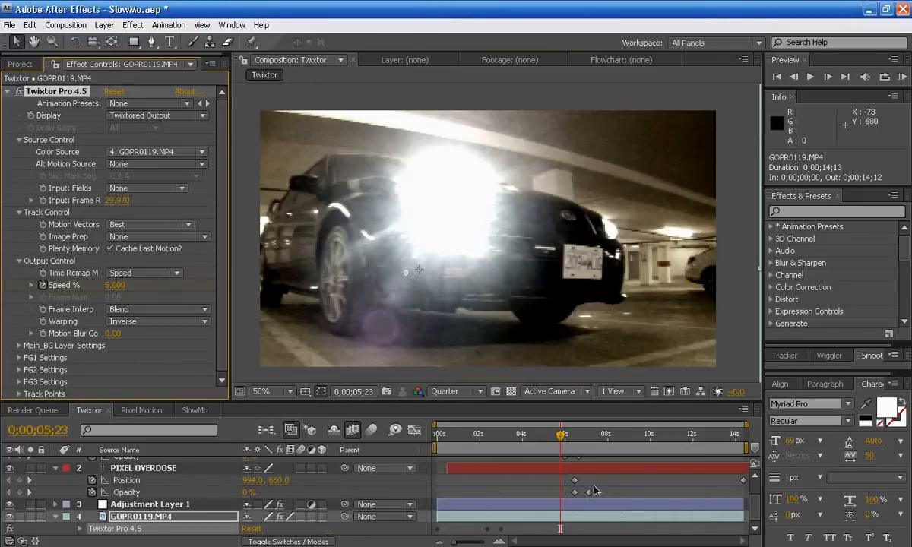
mouse_move(600, 468)
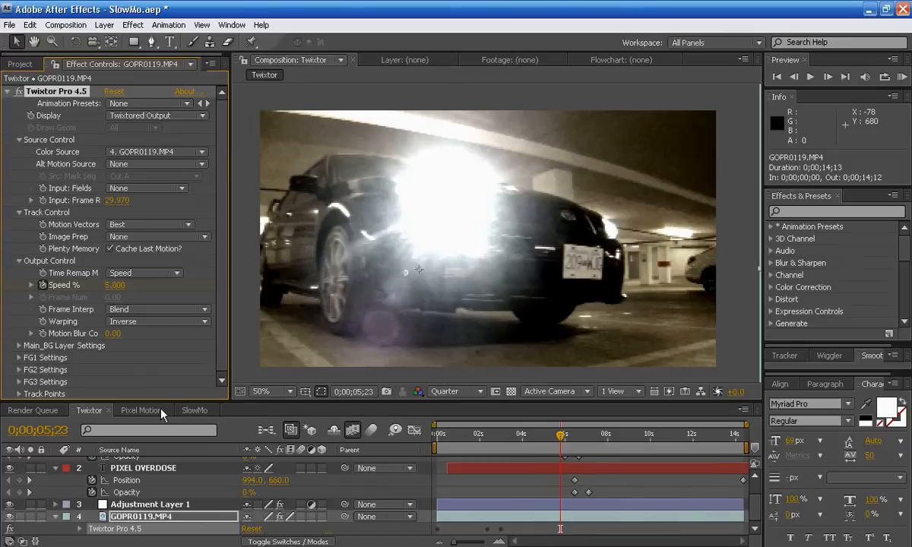
mouse_move(496, 485)
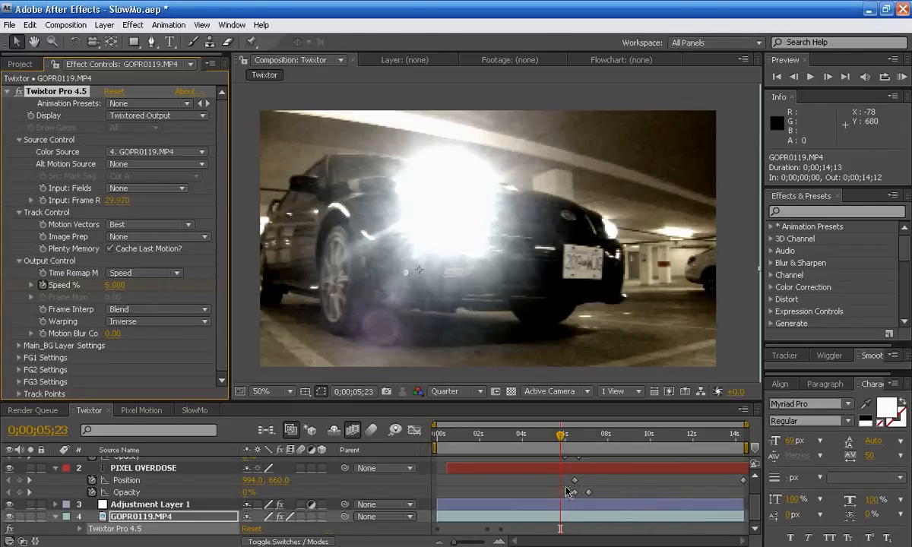
mouse_move(561, 482)
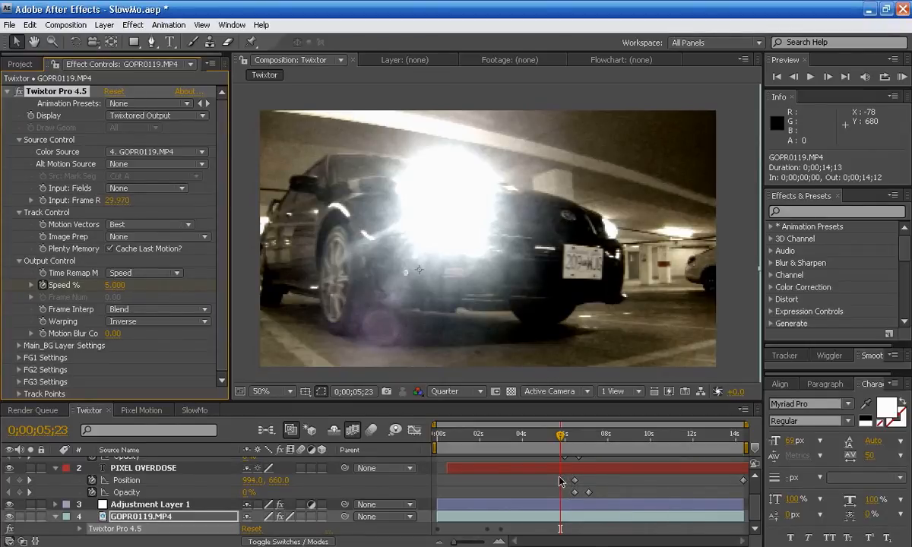